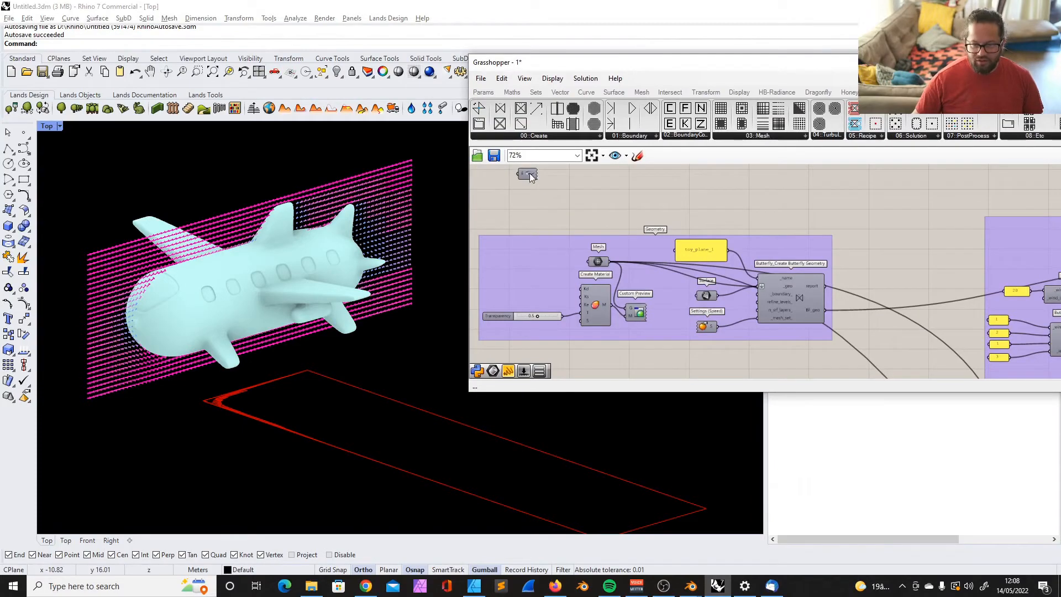
Scroll through the case definition to the geometry setup and orbit the plane model view
{"action": "left_click_drag", "start_coordinate": [528, 175], "coordinate": [490, 217]}
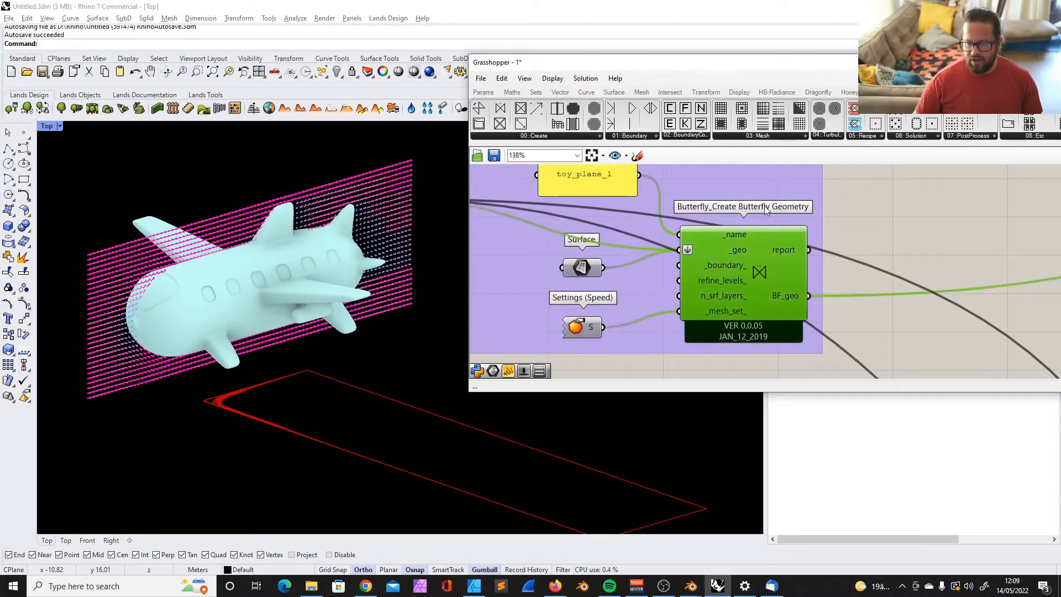
{"action": "scroll", "scroll_direction": "down", "scroll_amount": 3}
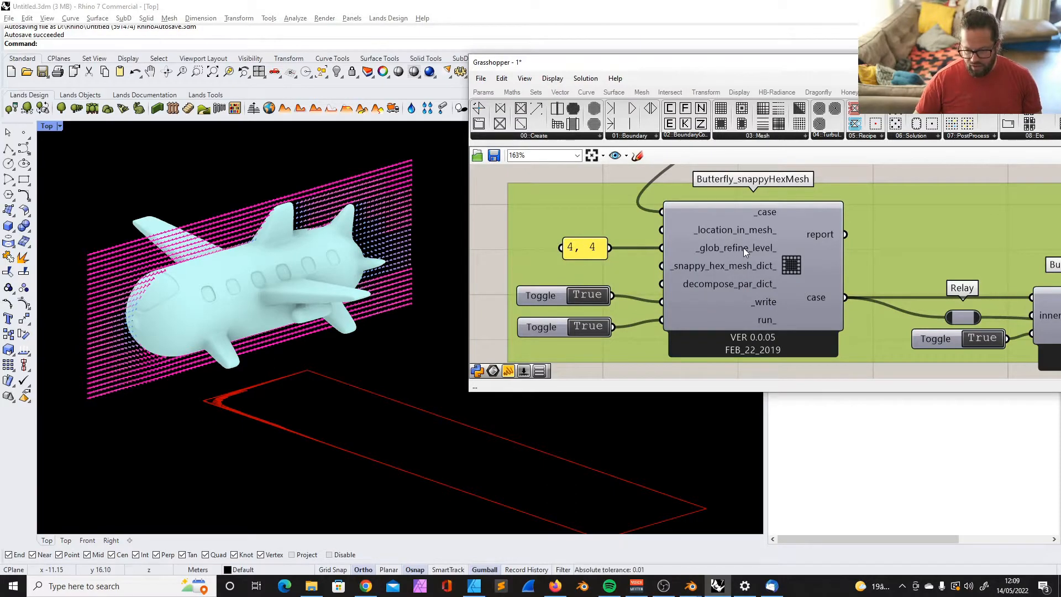
{"action": "mouse_move", "coordinate": [704, 254]}
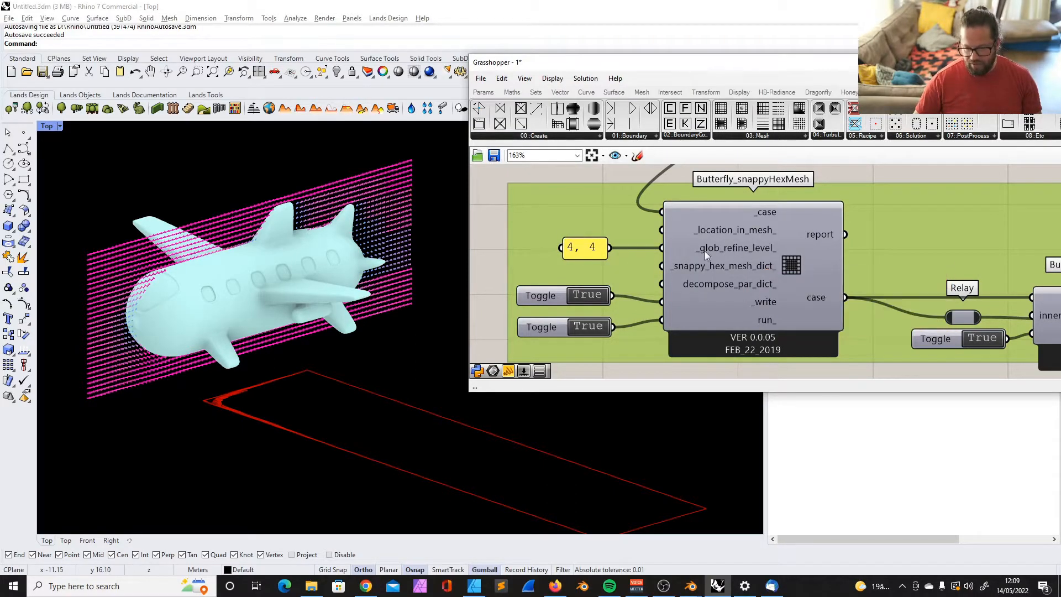
{"action": "scroll", "scroll_direction": "down", "scroll_amount": 3}
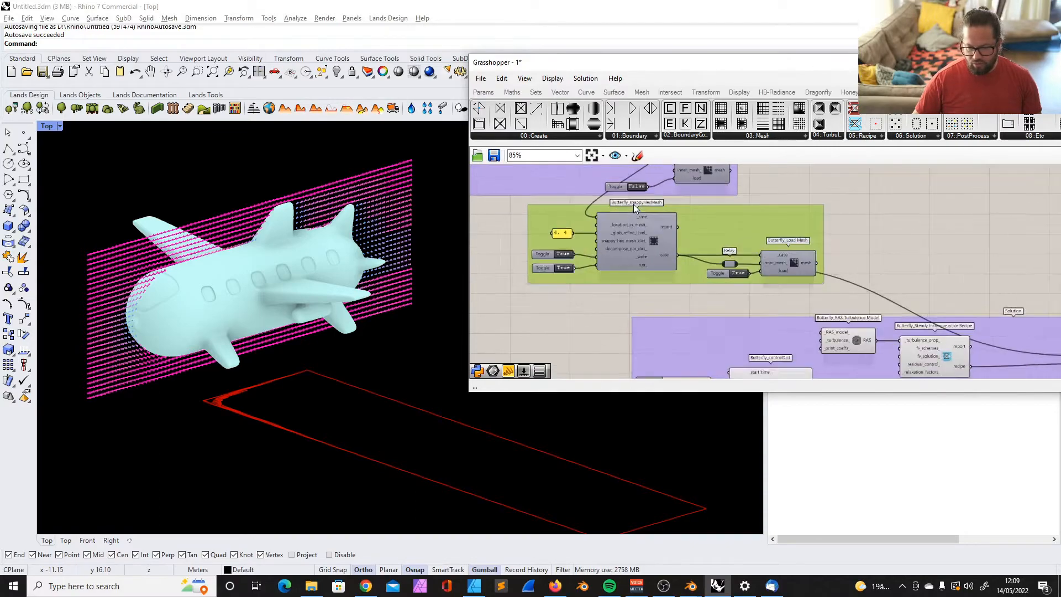
{"action": "scroll", "scroll_direction": "down", "scroll_amount": 3}
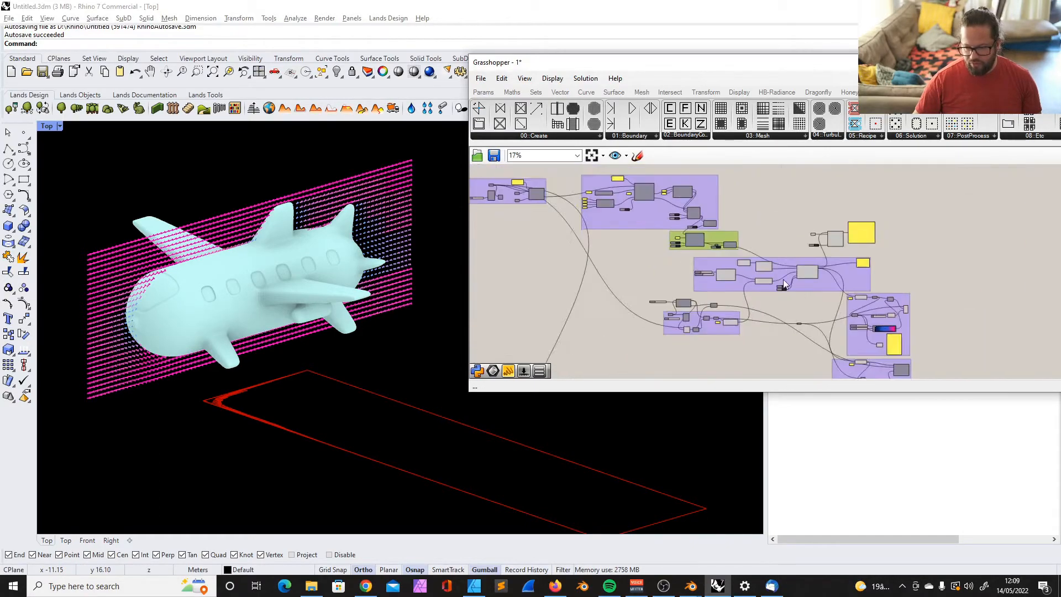
{"action": "scroll", "scroll_direction": "down", "scroll_amount": 3}
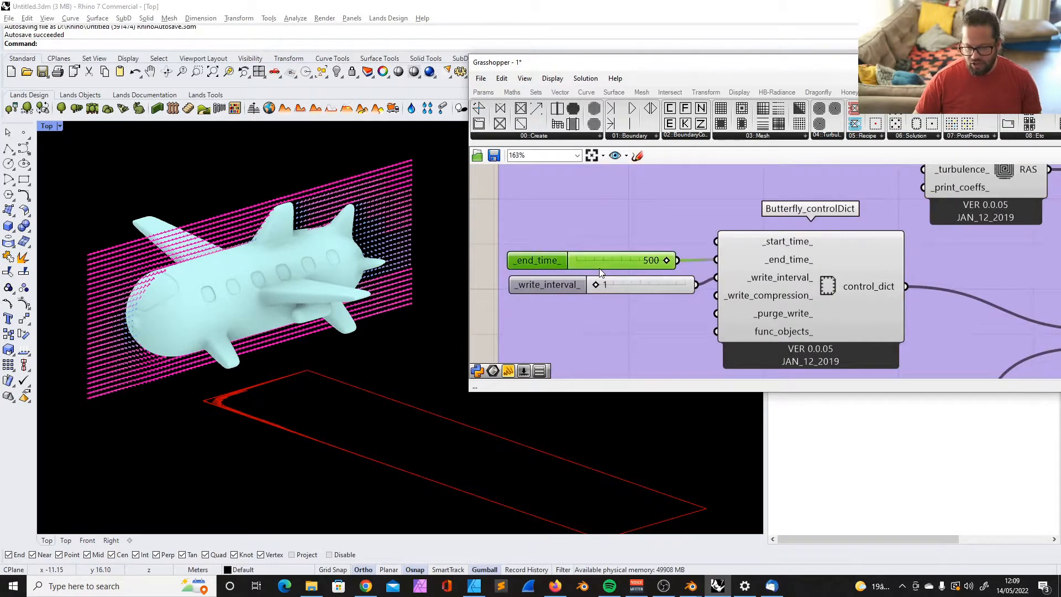
{"action": "scroll", "scroll_direction": "down", "scroll_amount": 3}
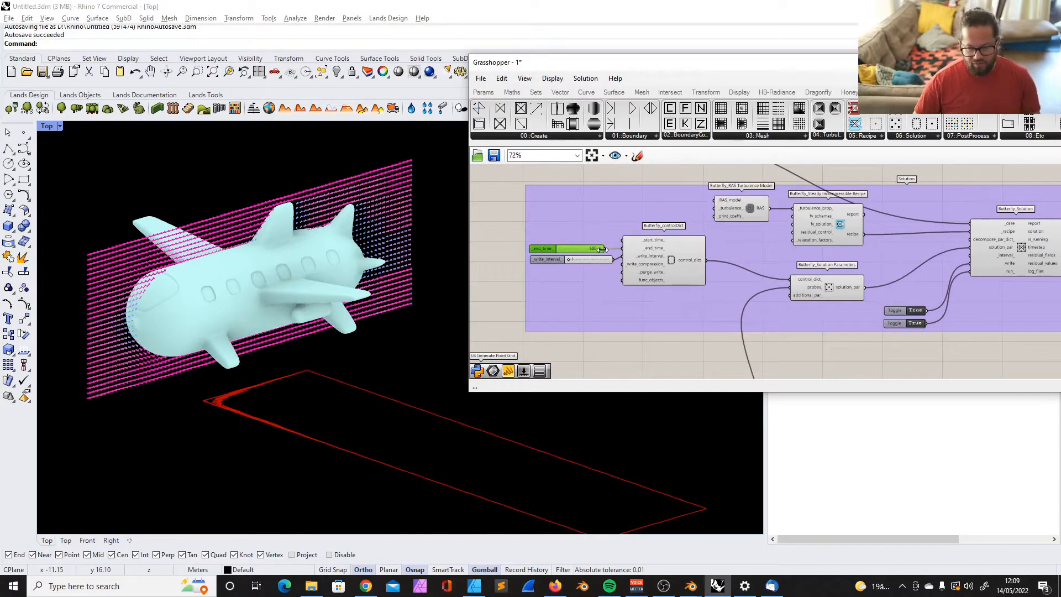
{"action": "scroll", "scroll_direction": "down", "scroll_amount": 3}
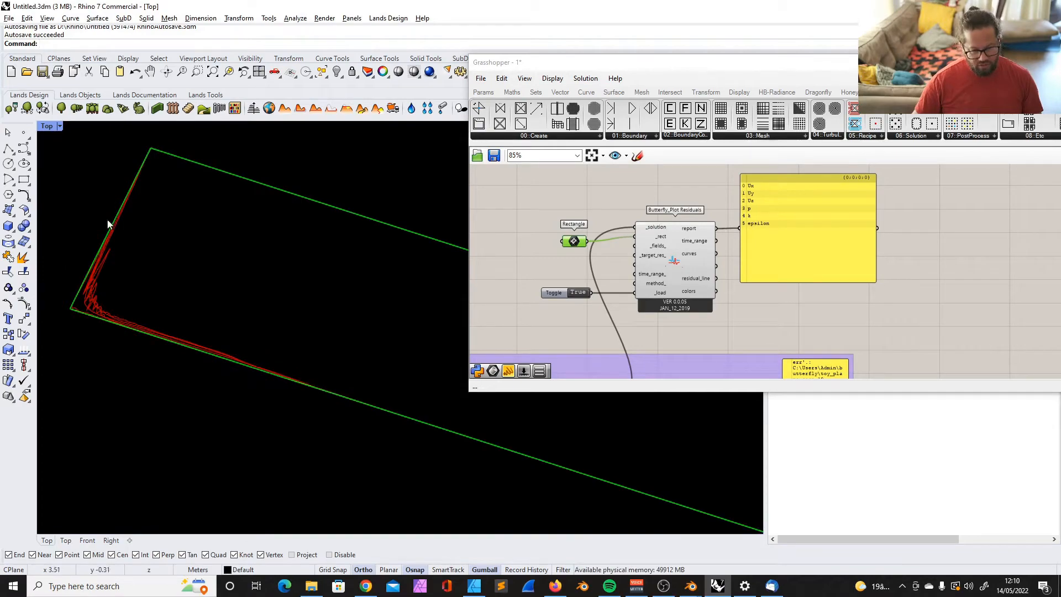
{"action": "mouse_move", "coordinate": [102, 279]}
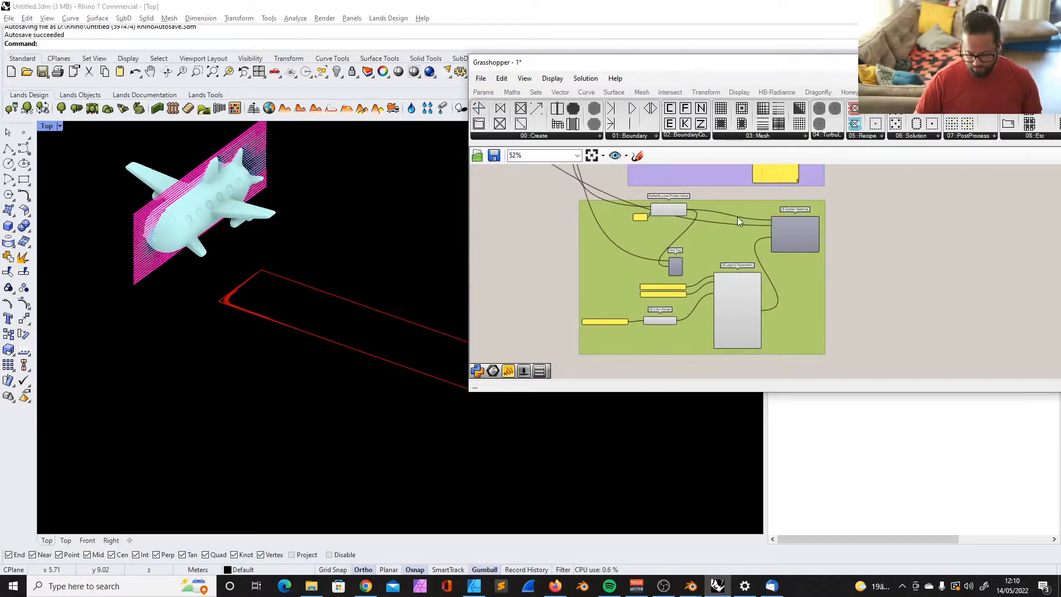
{"action": "scroll", "scroll_direction": "down", "scroll_amount": 3}
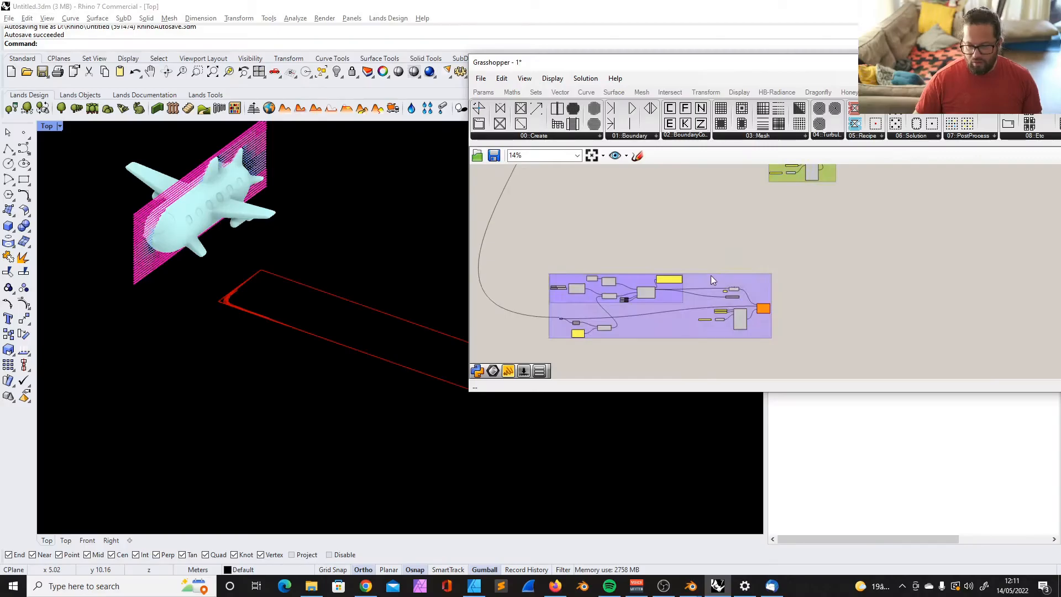
{"action": "scroll", "scroll_direction": "down", "scroll_amount": 3}
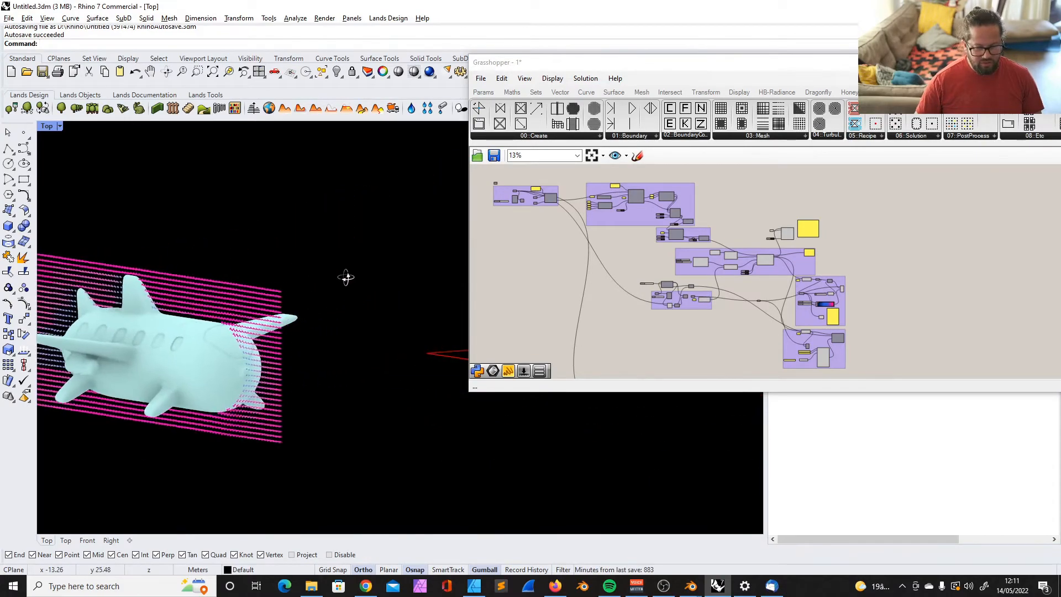
{"action": "left_click_drag", "start_coordinate": [345, 278], "coordinate": [267, 366]}
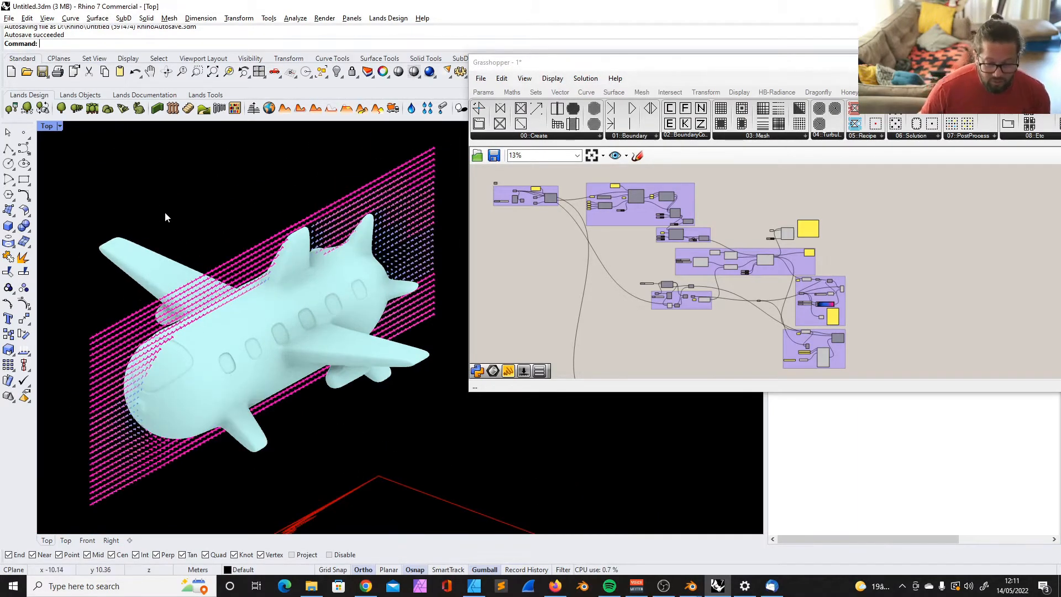
{"action": "scroll", "scroll_direction": "down", "scroll_amount": 3}
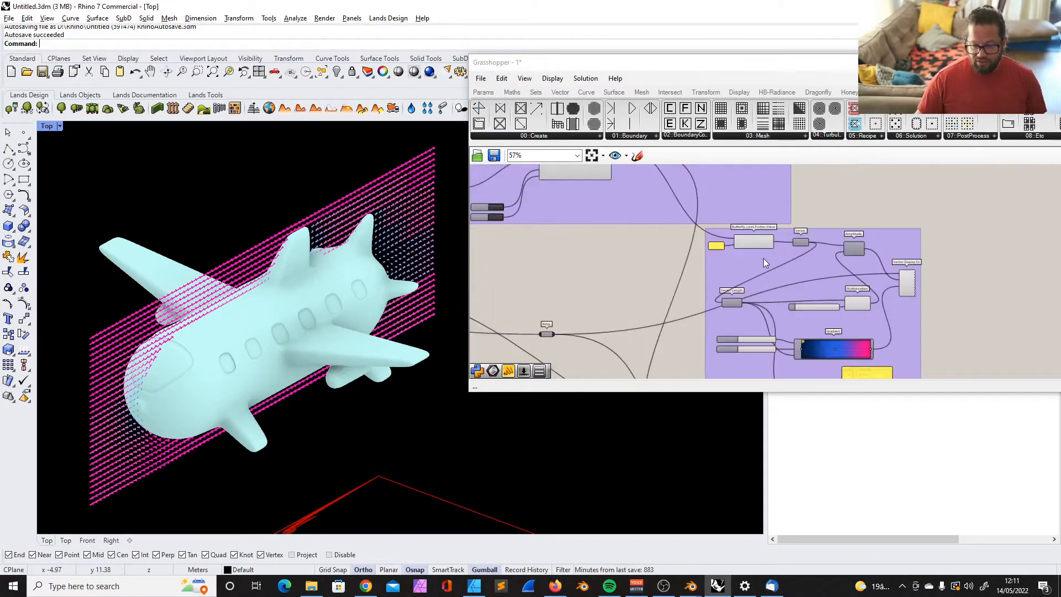
{"action": "mouse_move", "coordinate": [130, 448]}
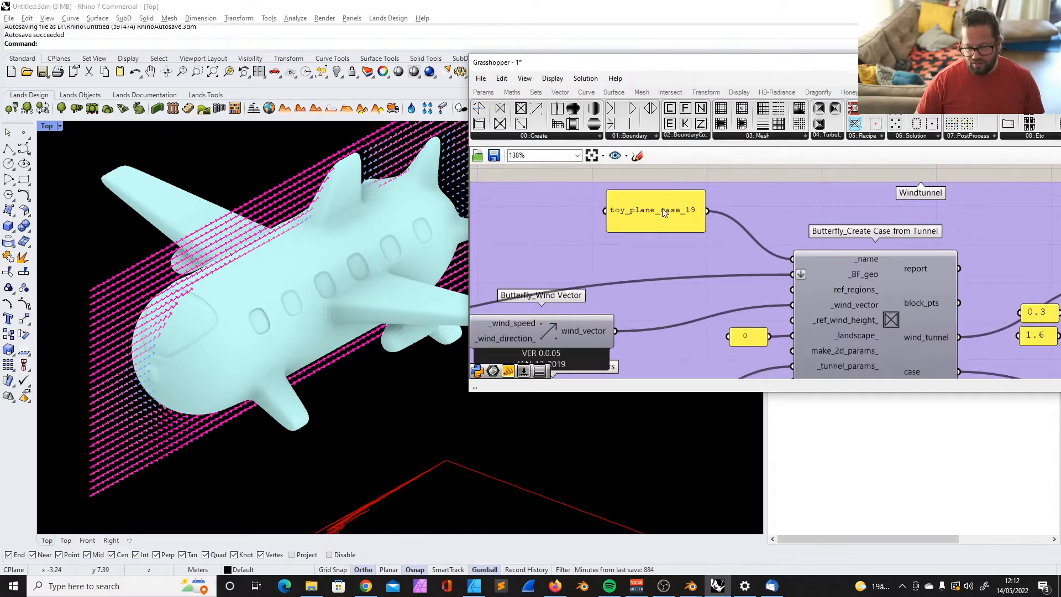
{"action": "scroll", "scroll_direction": "down", "scroll_amount": 3}
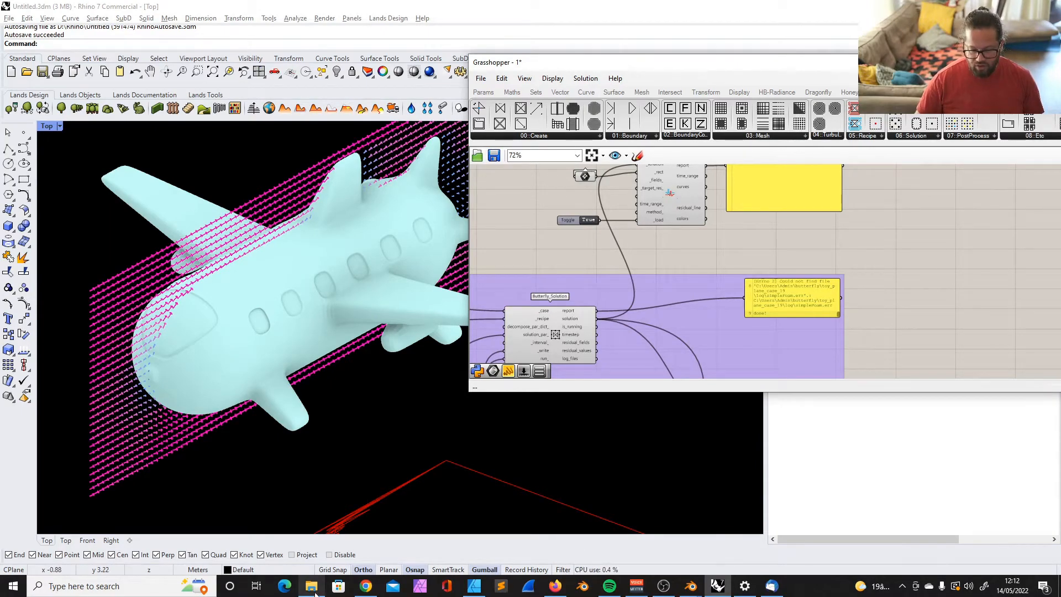
In File Explorer's butterfly folder, check cases 17-19 then select toy_plane_case_1 through toy_plane_case_14
{"action": "left_click", "coordinate": [310, 586]}
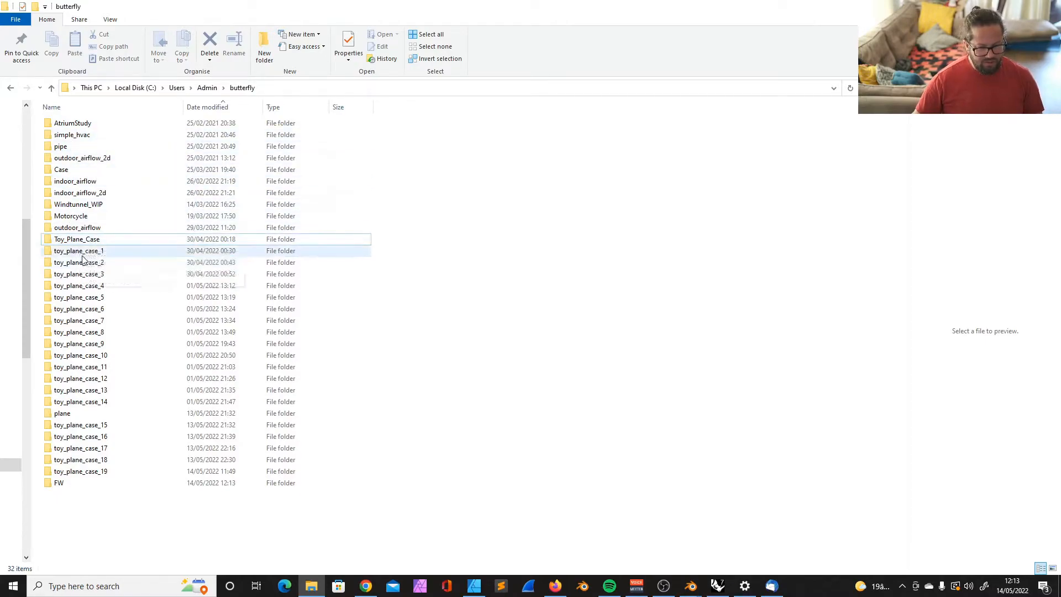
{"action": "left_click", "coordinate": [81, 390]}
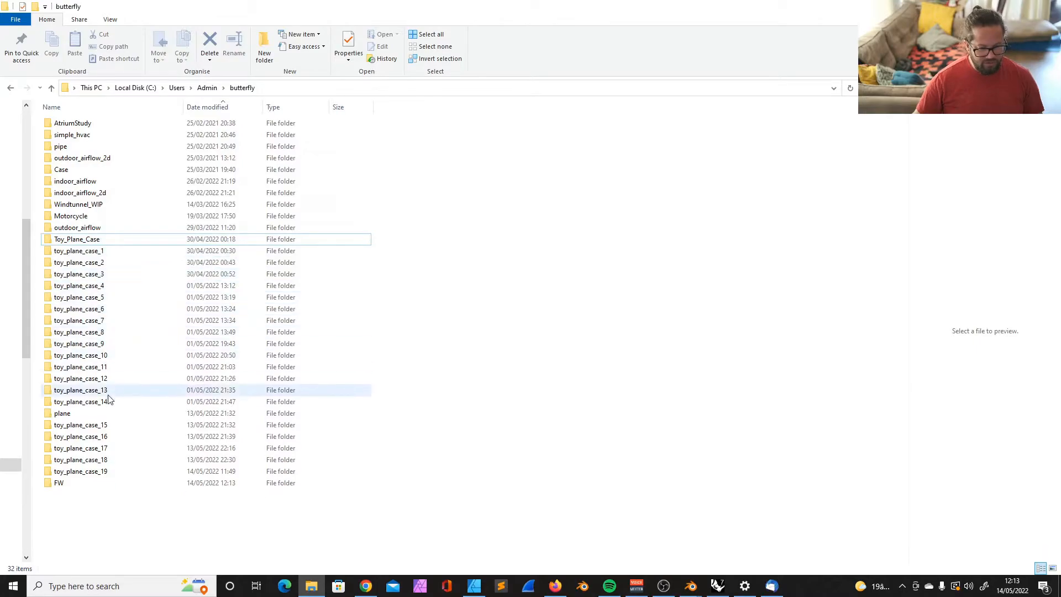
{"action": "left_click", "coordinate": [81, 470]}
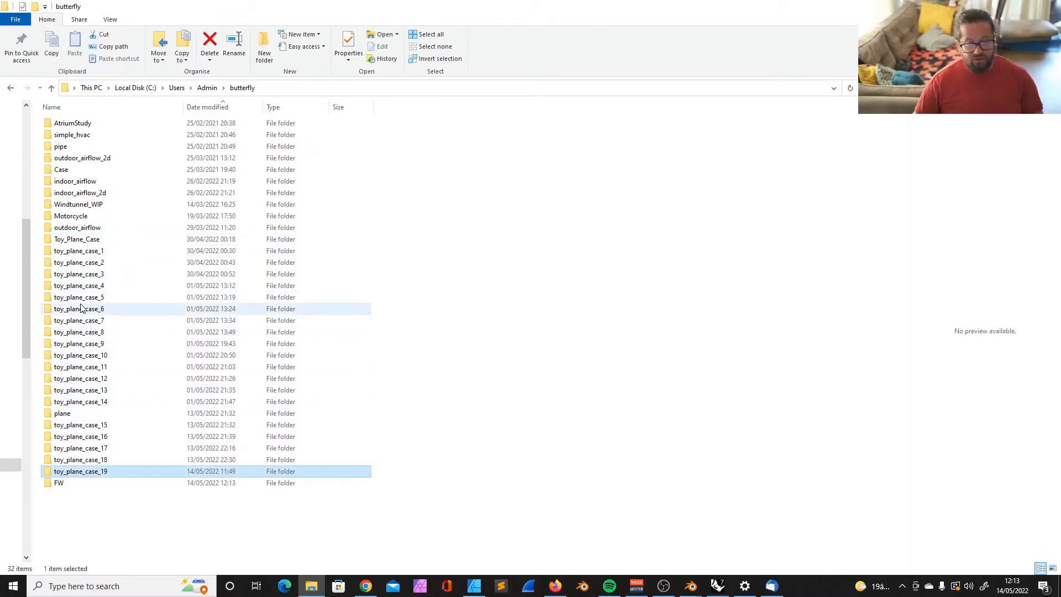
{"action": "left_click", "coordinate": [79, 459]}
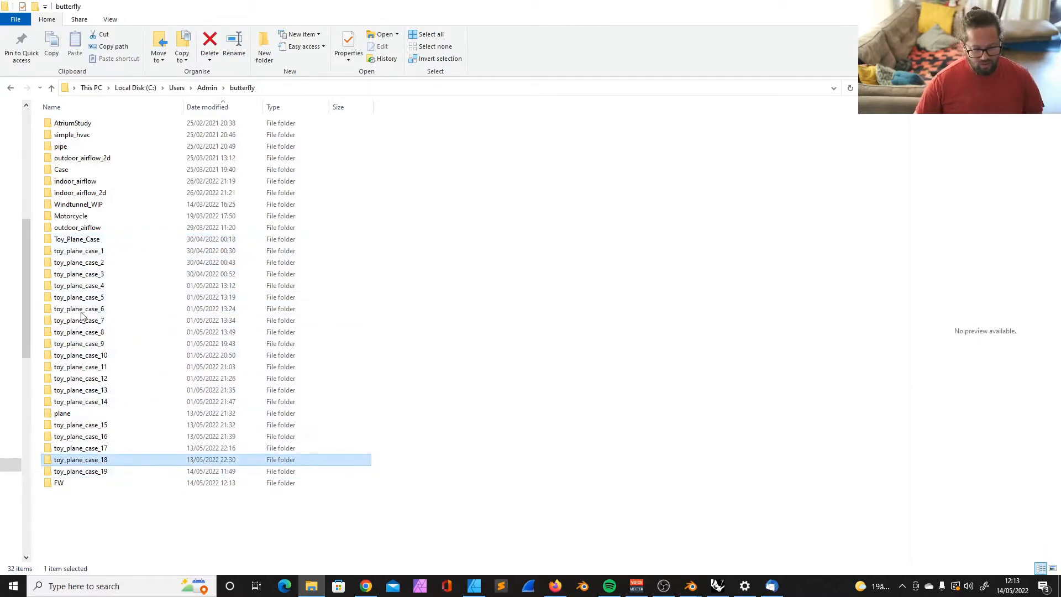
{"action": "mouse_move", "coordinate": [80, 460]}
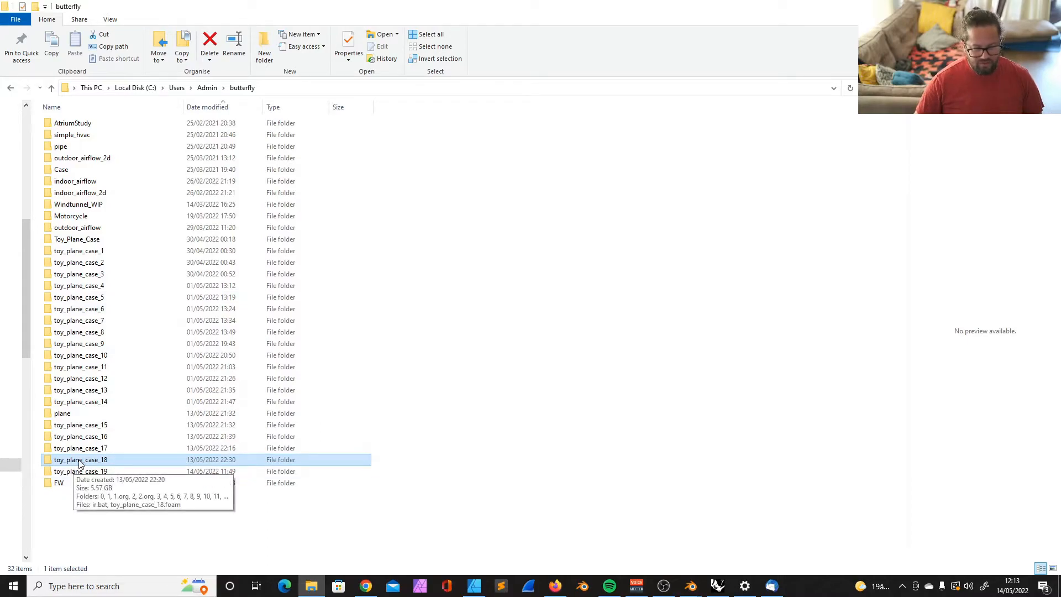
{"action": "left_click", "coordinate": [81, 448]}
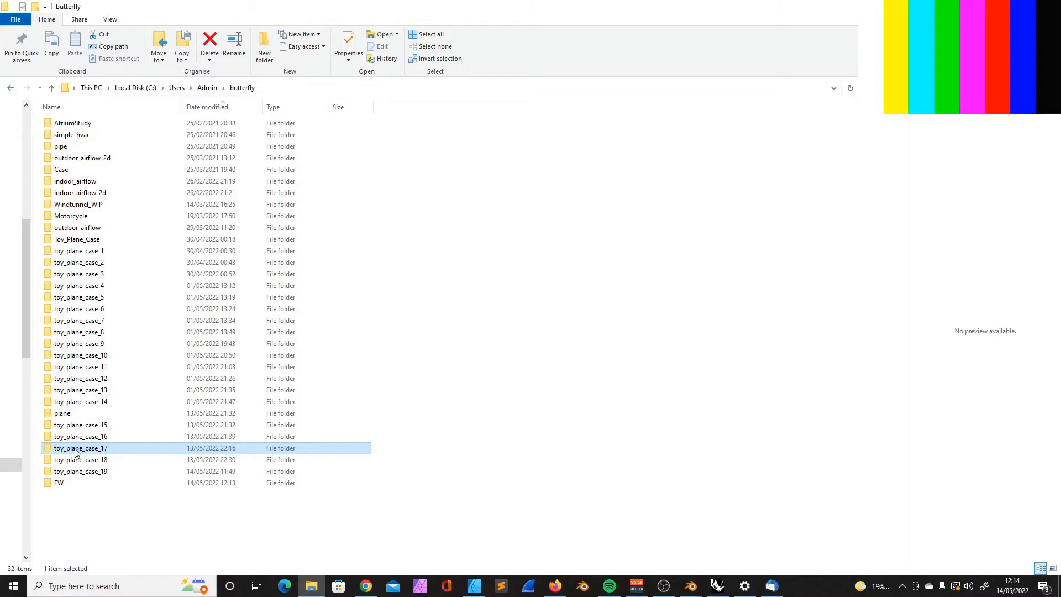
{"action": "left_click", "coordinate": [80, 460]}
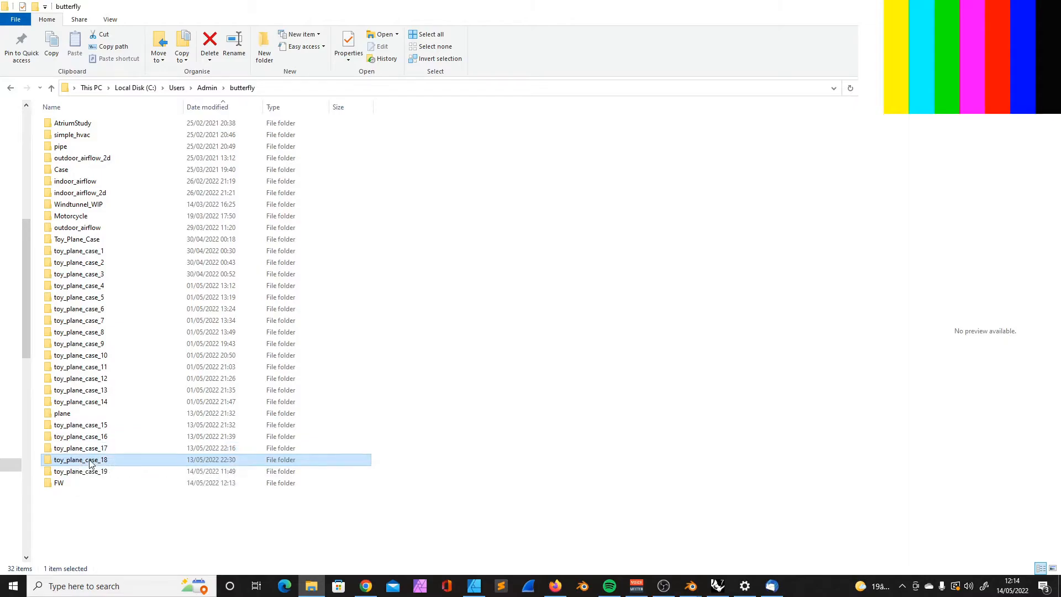
{"action": "mouse_move", "coordinate": [90, 459]}
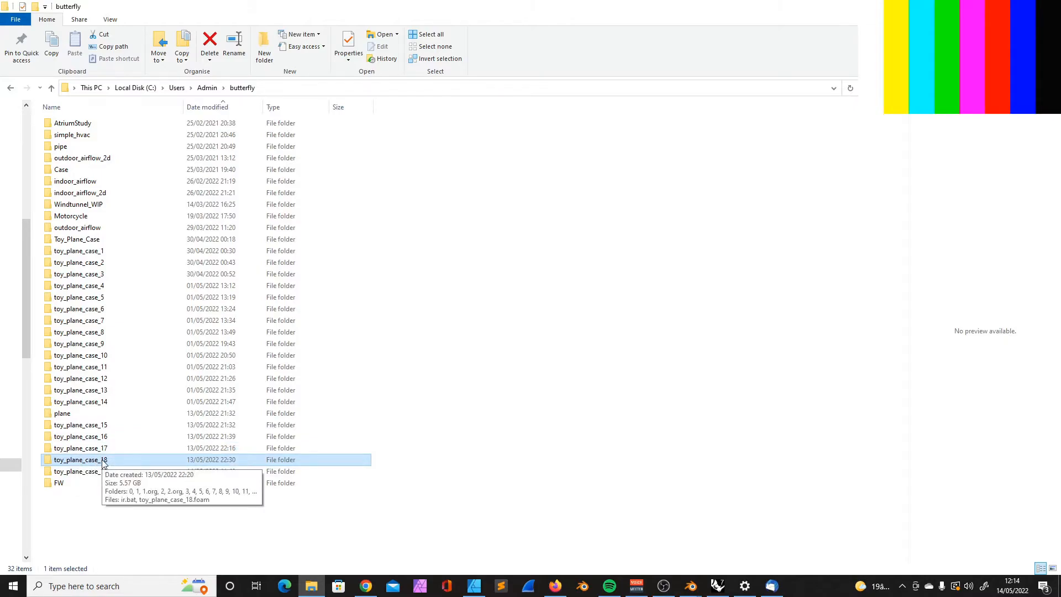
{"action": "left_click", "coordinate": [78, 251]}
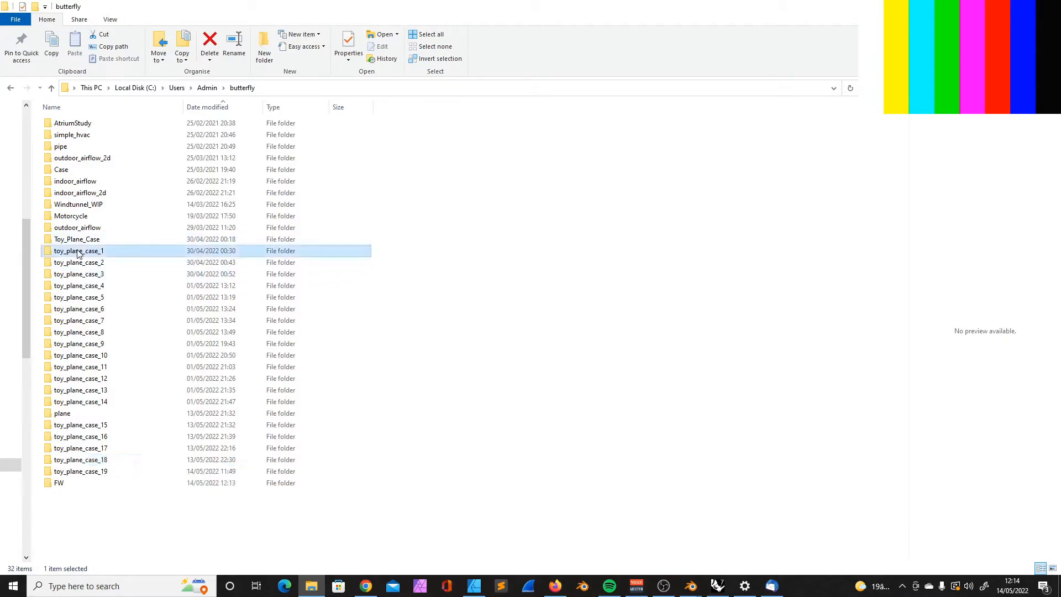
{"action": "left_click", "coordinate": [79, 401]}
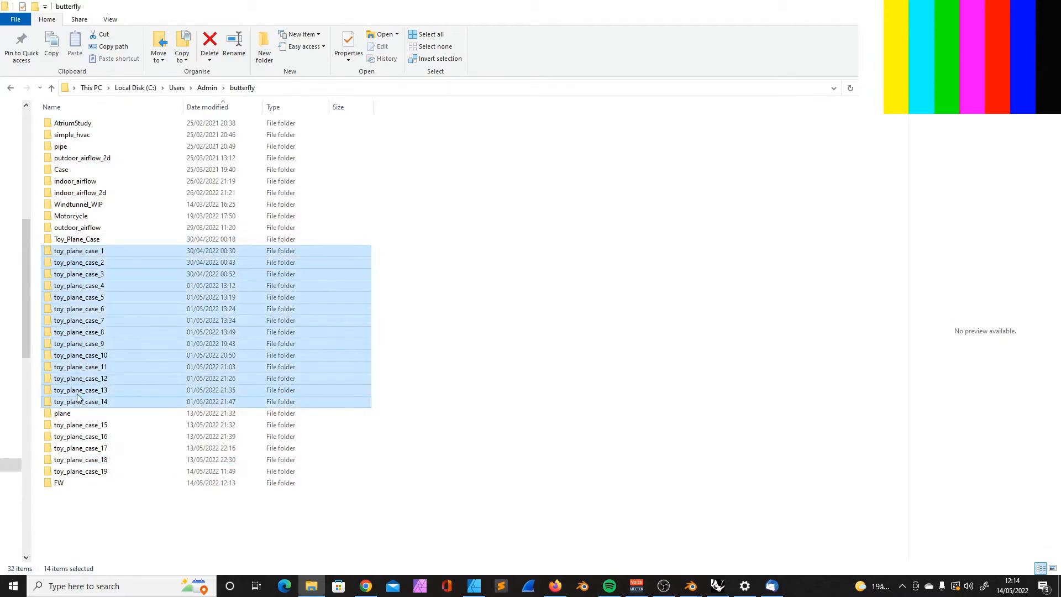
Browse toy_plane_case_19's time-step folders 0 and 1 and pick the U velocity file
{"action": "double_click", "coordinate": [80, 471]}
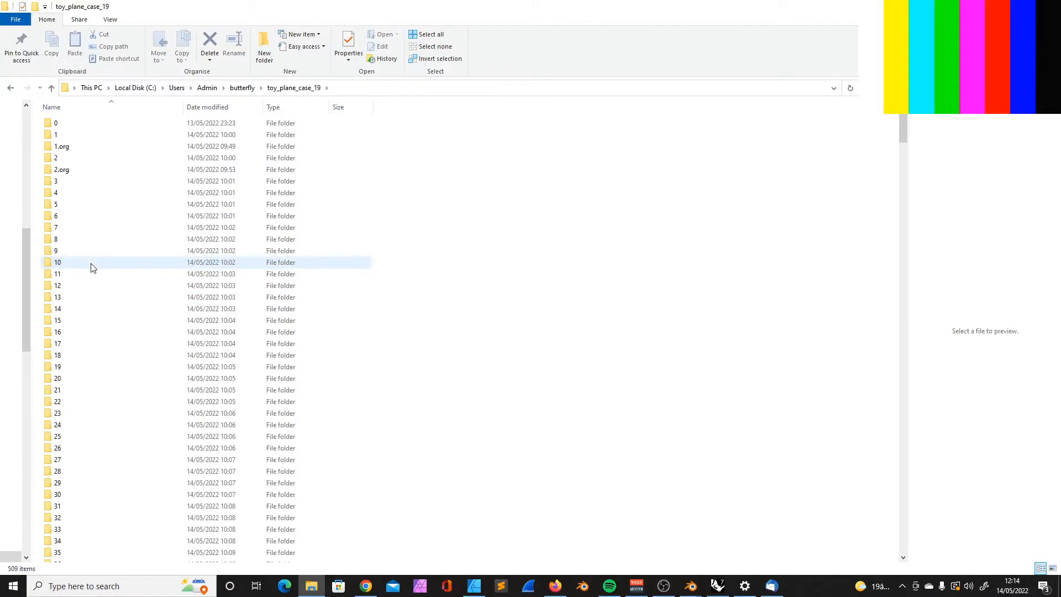
{"action": "scroll", "scroll_direction": "down", "scroll_amount": 3}
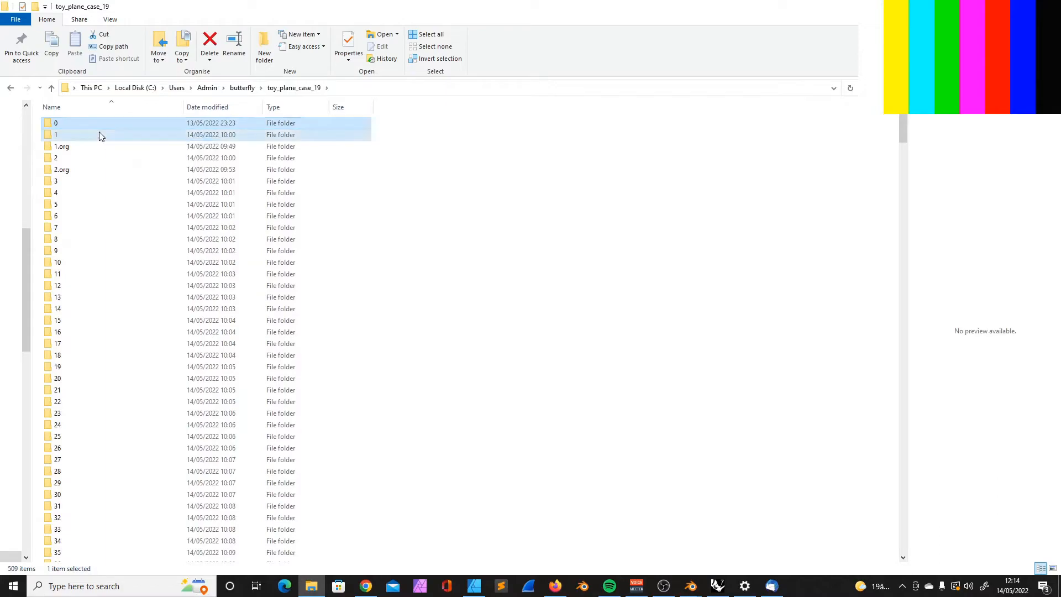
{"action": "double_click", "coordinate": [56, 123]}
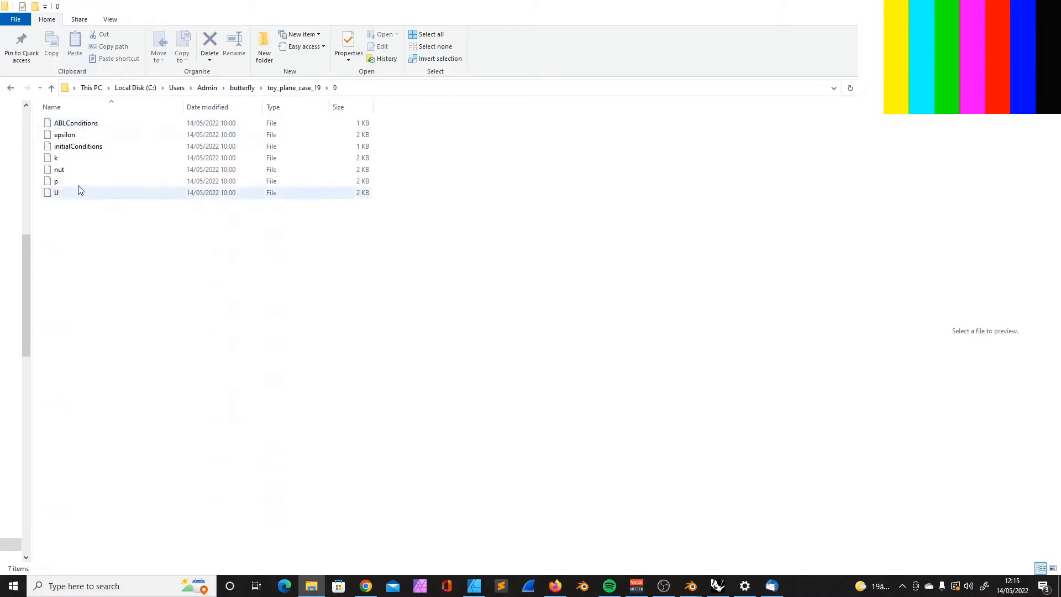
{"action": "left_click", "coordinate": [293, 87]}
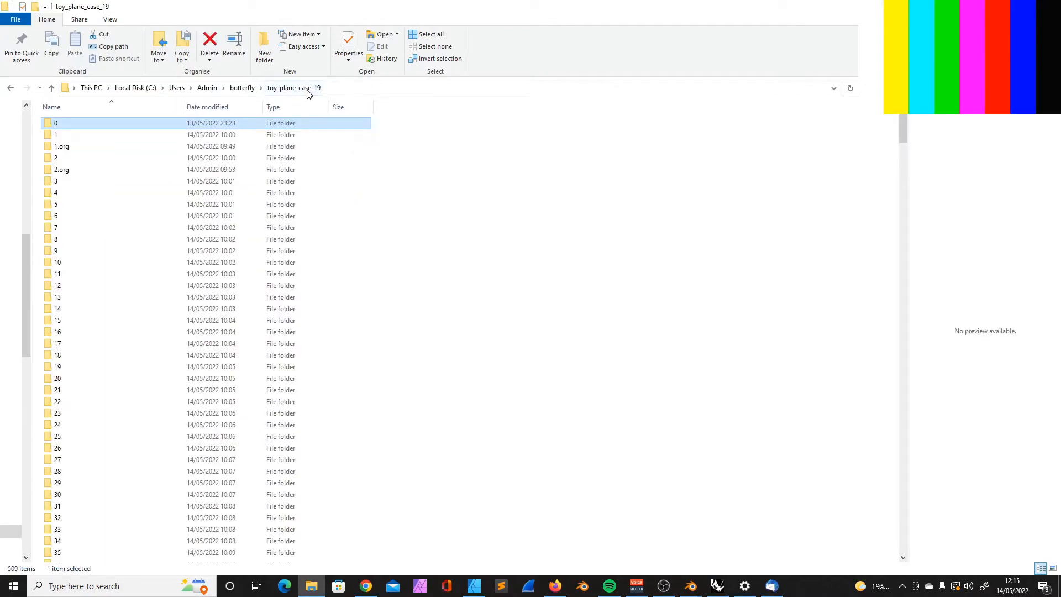
{"action": "double_click", "coordinate": [55, 133]}
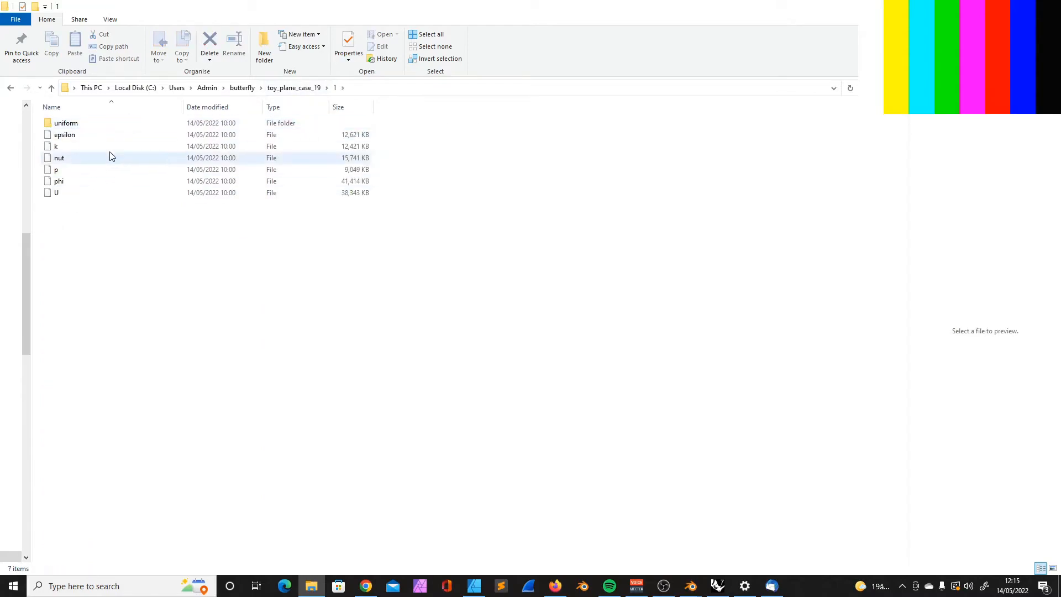
{"action": "left_click", "coordinate": [57, 192]}
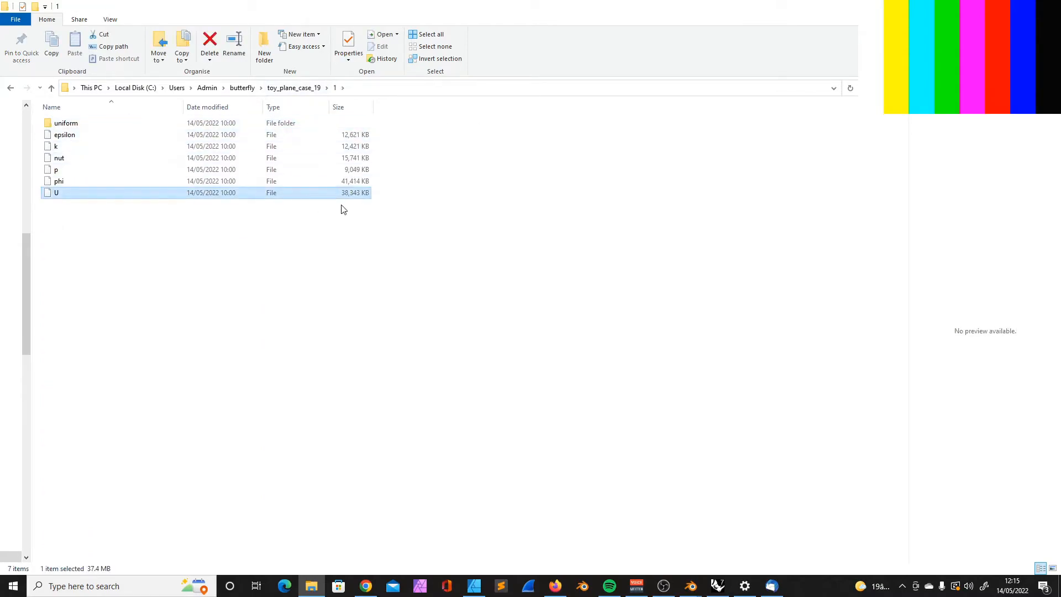
{"action": "mouse_move", "coordinate": [358, 192]}
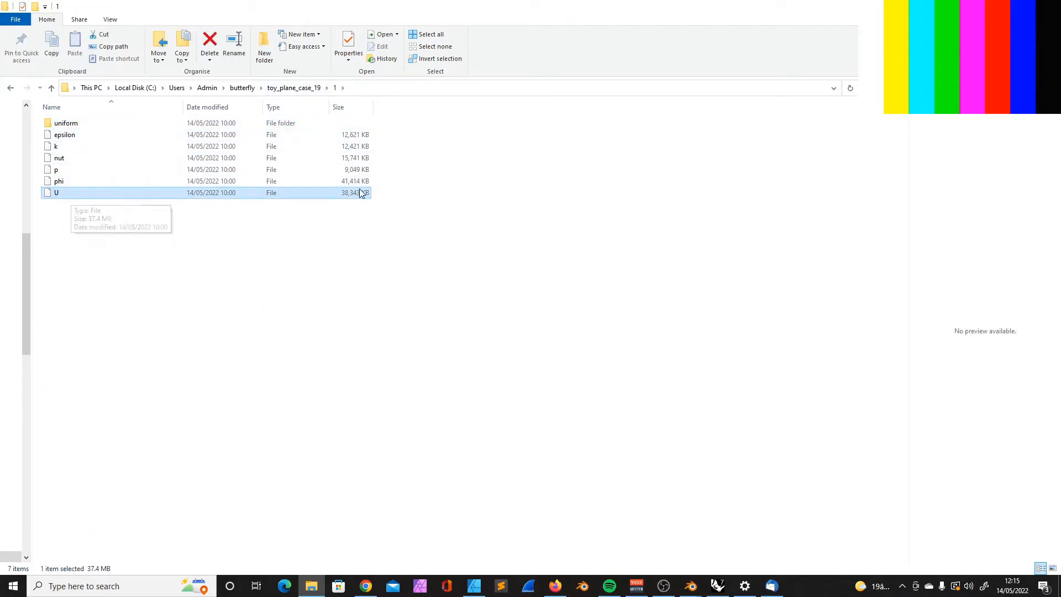
{"action": "mouse_move", "coordinate": [65, 134]}
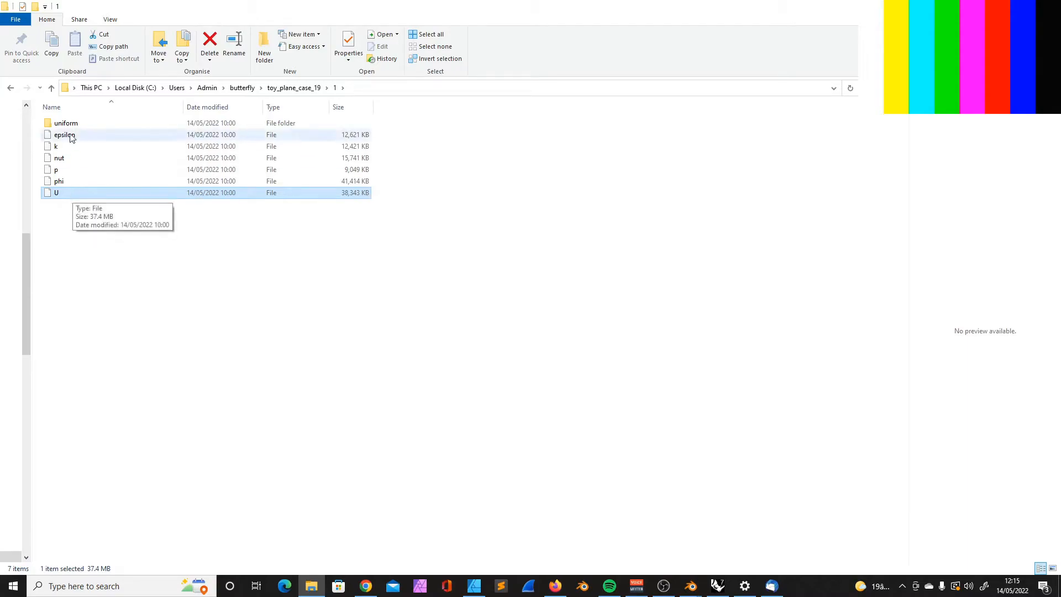
{"action": "mouse_move", "coordinate": [60, 139]}
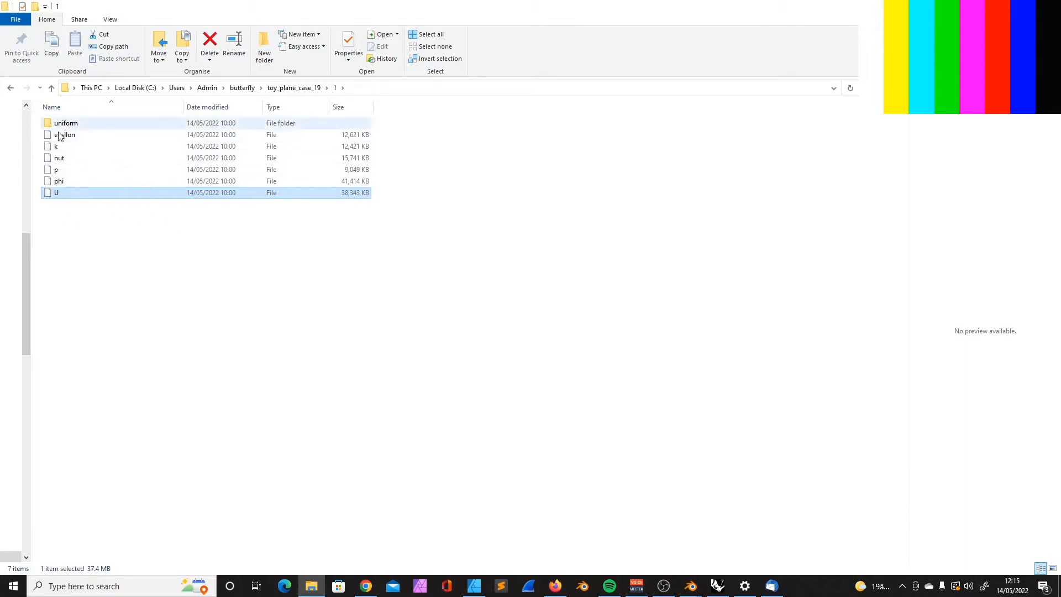
Navigate back up from the time-step folder to the butterfly projects folder
{"action": "left_click", "coordinate": [57, 169]}
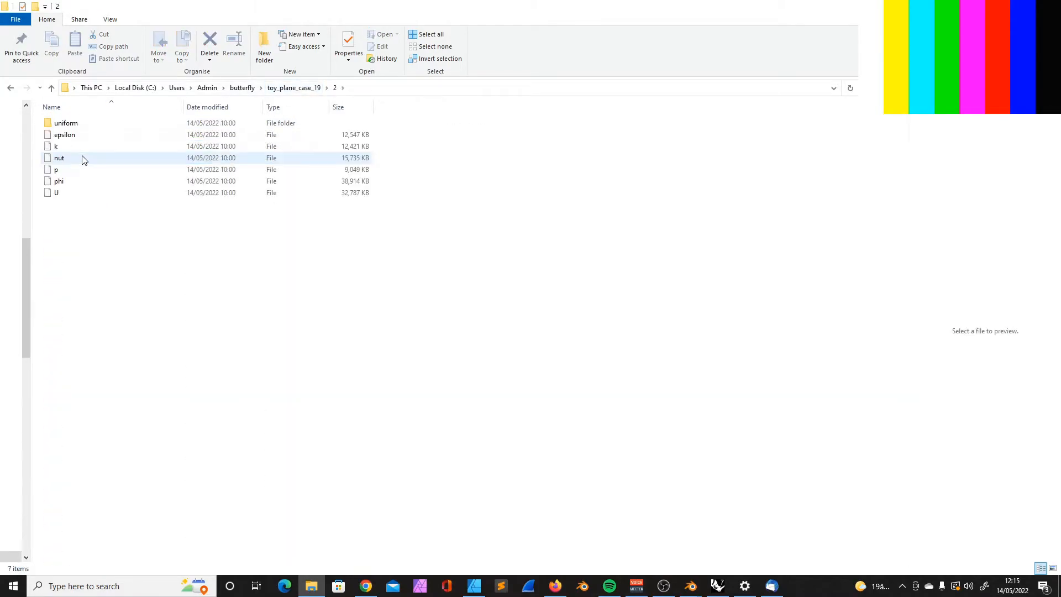
{"action": "left_click", "coordinate": [50, 88]}
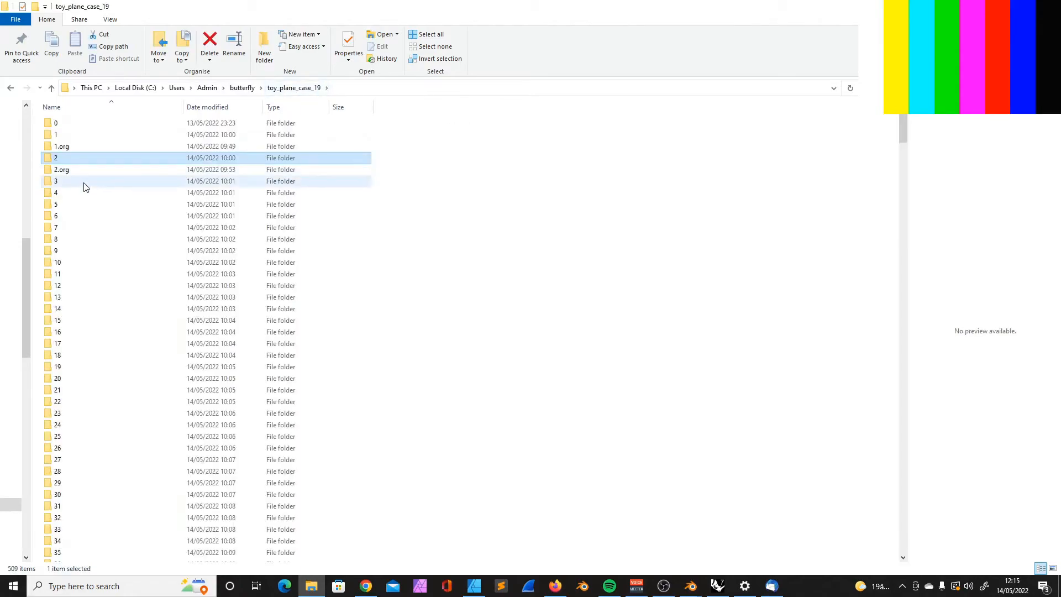
{"action": "double_click", "coordinate": [55, 180]}
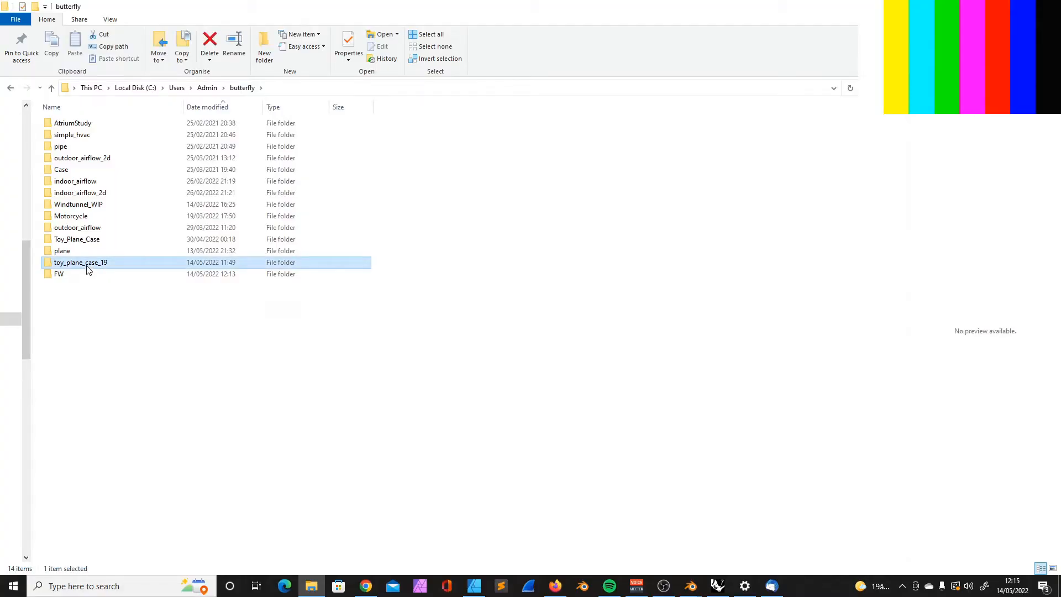
Check toy_plane_case_19's size in Properties (58.9 GB), then select its toy_plane_case_19.foam file inside
{"action": "left_click", "coordinate": [349, 47]}
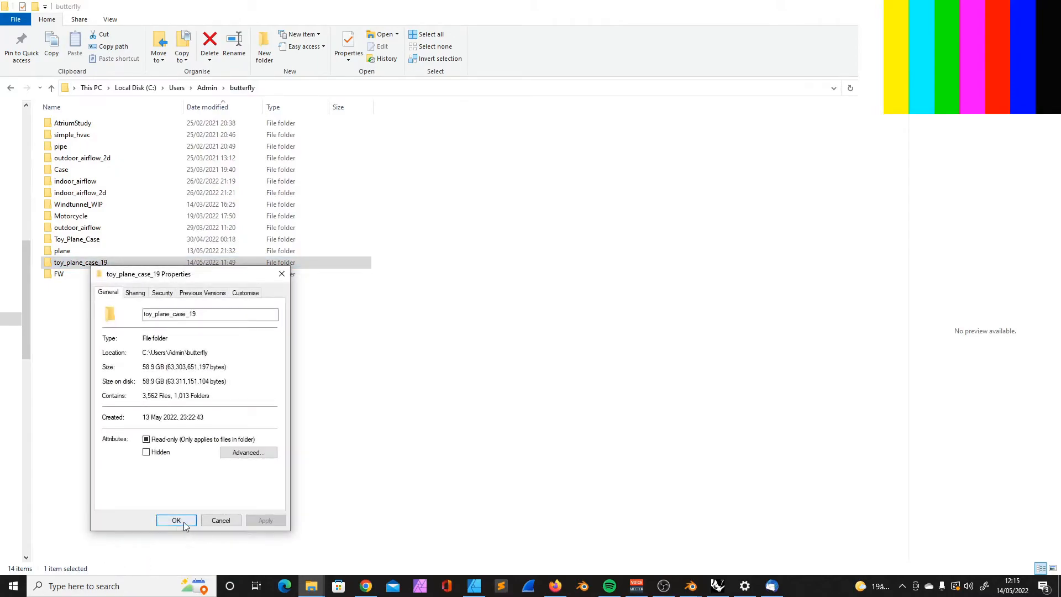
{"action": "mouse_move", "coordinate": [221, 521]}
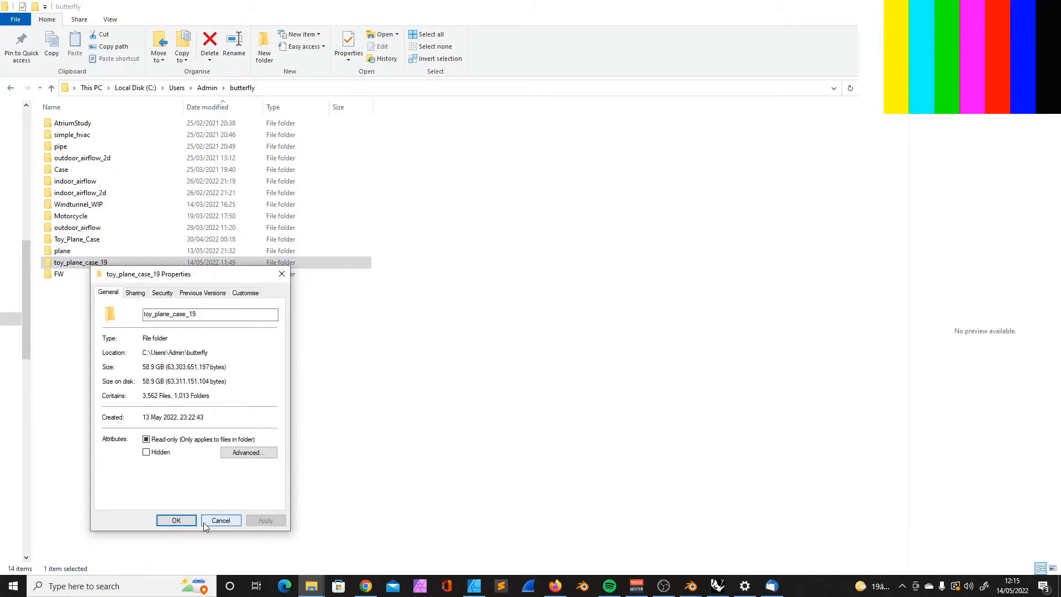
{"action": "left_click", "coordinate": [221, 520]}
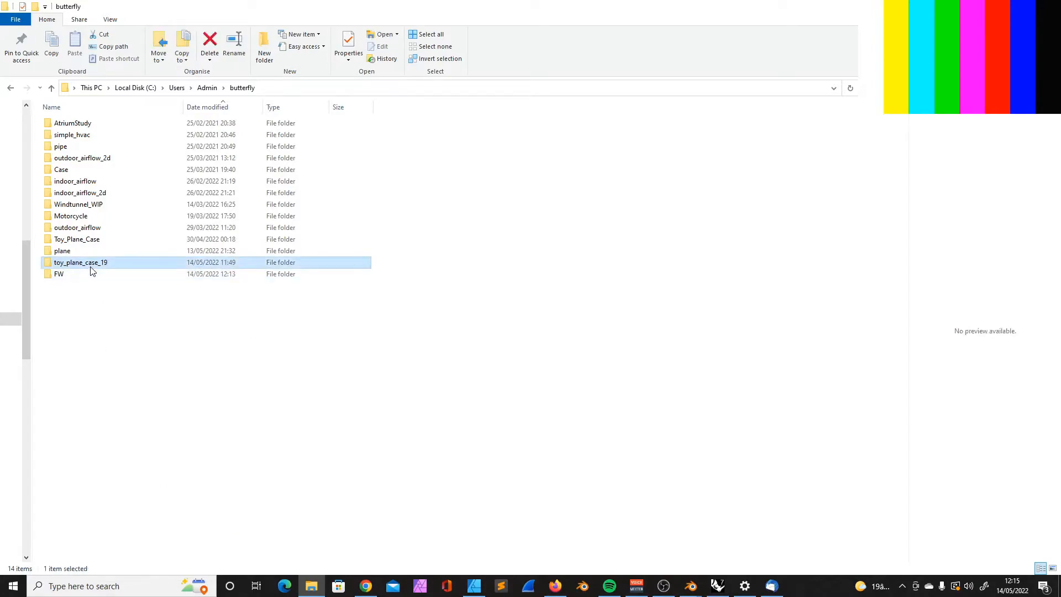
{"action": "double_click", "coordinate": [81, 262]}
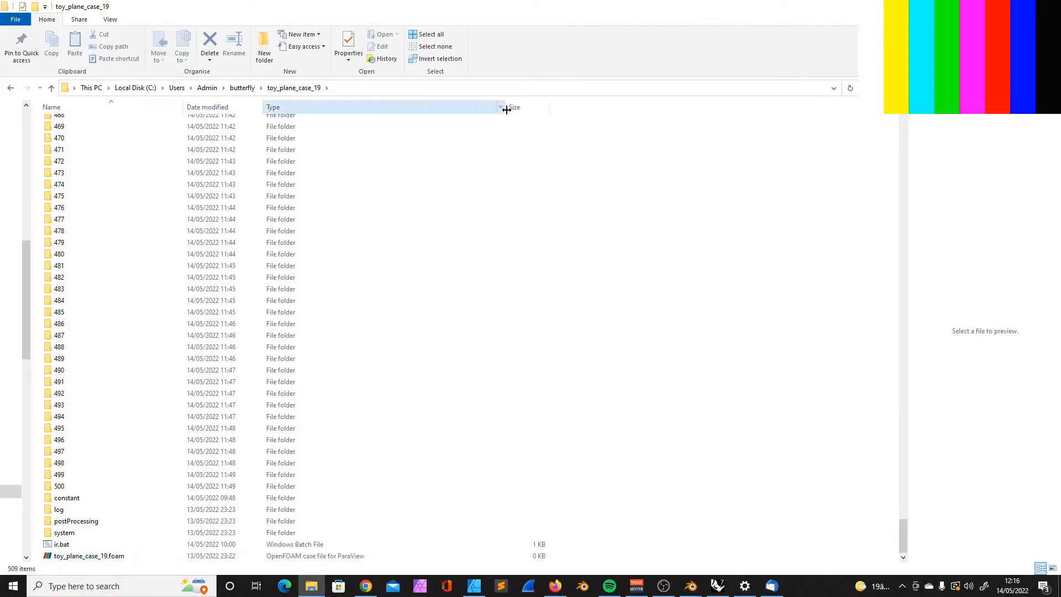
{"action": "left_click", "coordinate": [88, 556]}
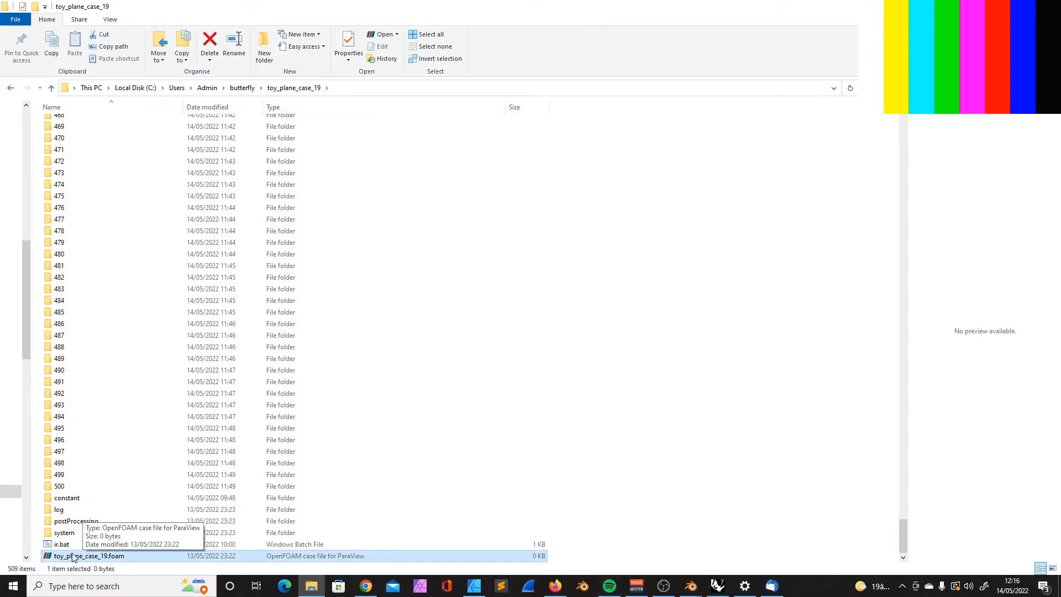
{"action": "mouse_move", "coordinate": [528, 562]}
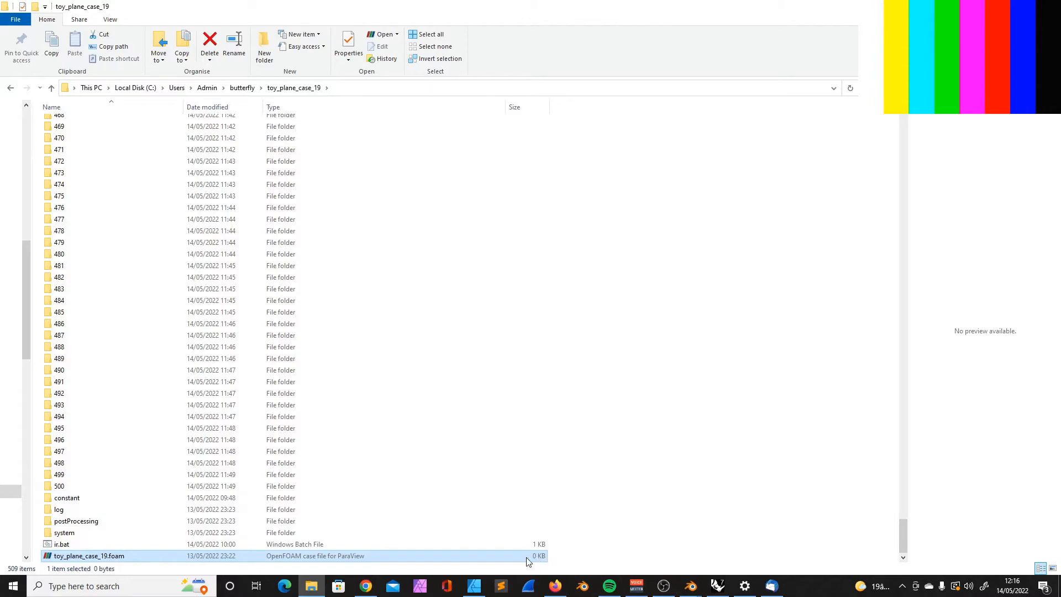
{"action": "mouse_move", "coordinate": [76, 556]}
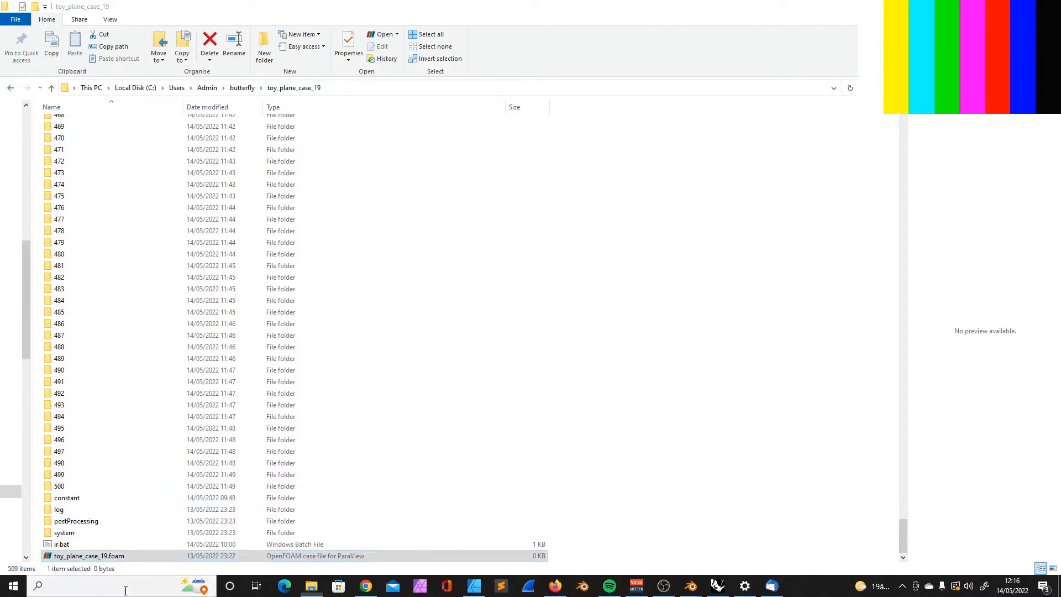
Search Windows for 'pa' to find and launch ParaView
{"action": "left_click", "coordinate": [121, 586]}
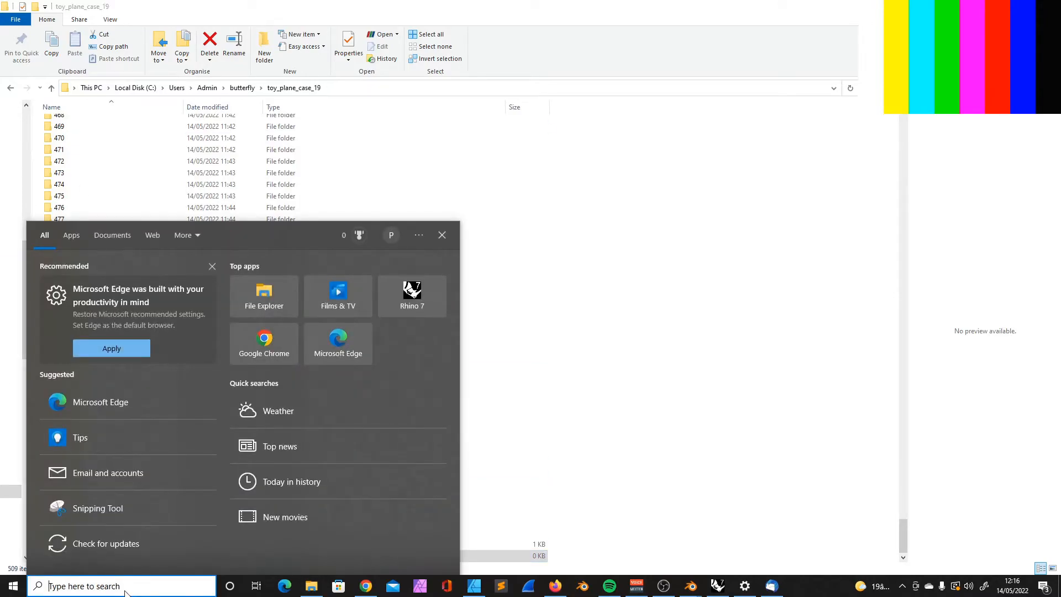
{"action": "left_click", "coordinate": [744, 586]}
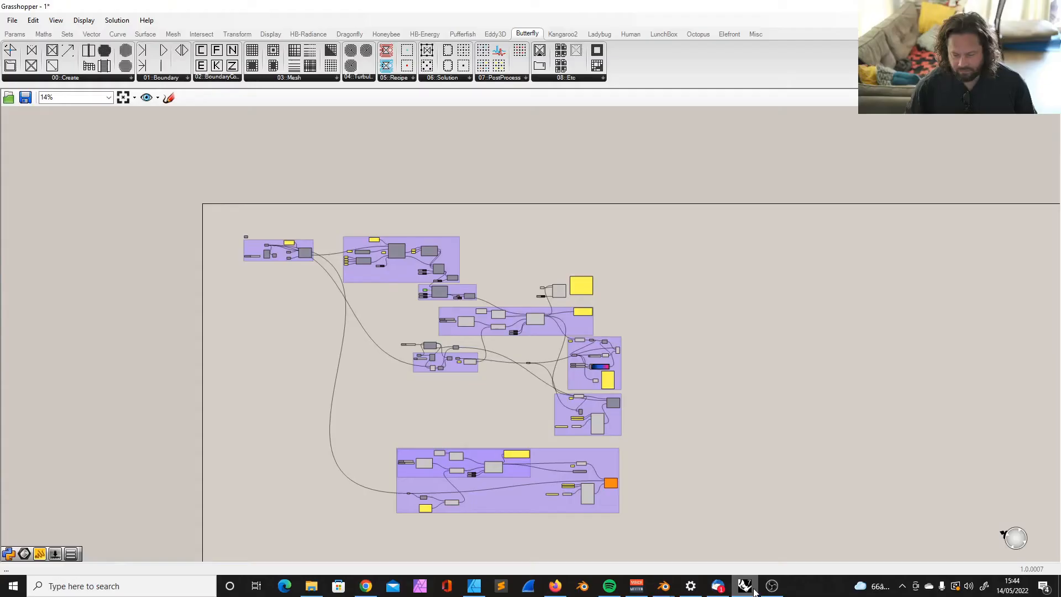
{"action": "left_click", "coordinate": [12, 586]}
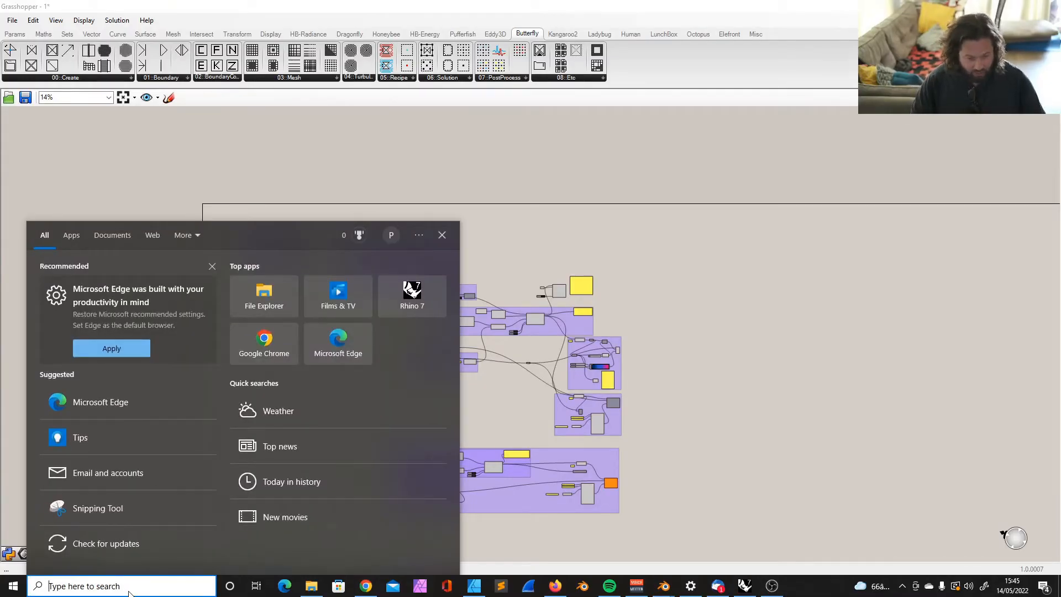
{"action": "type", "text": "pa"}
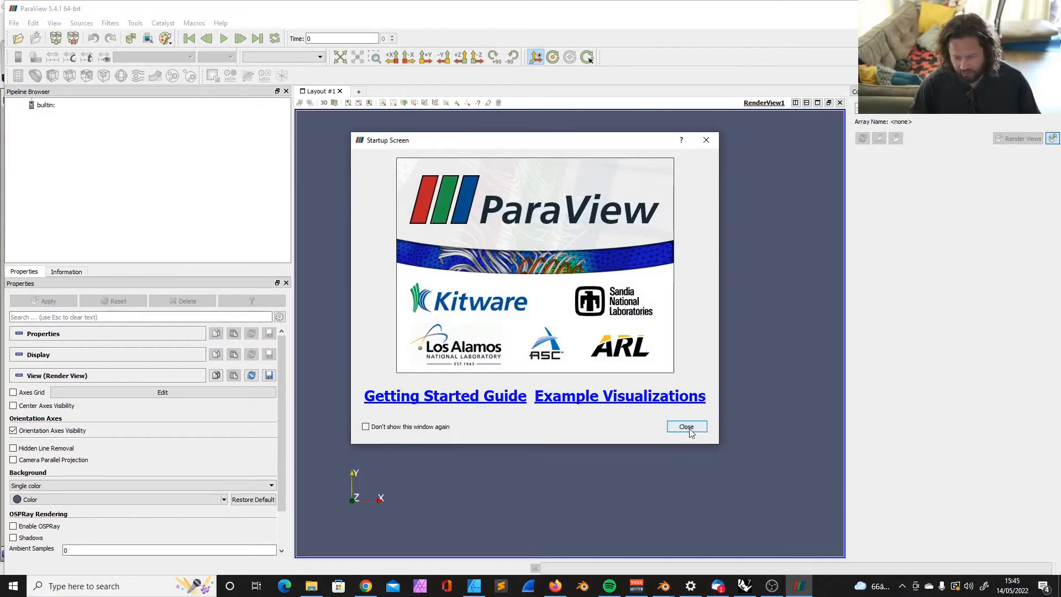
Dismiss ParaView's startup screen and bring up the Open File dialog
{"action": "left_click", "coordinate": [685, 426]}
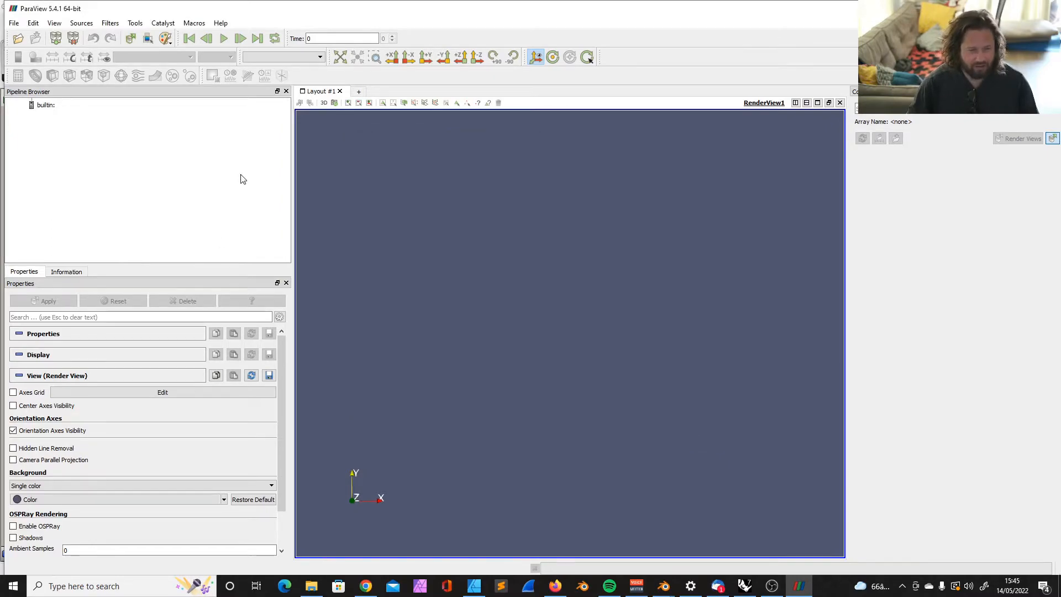
{"action": "left_click", "coordinate": [16, 37]}
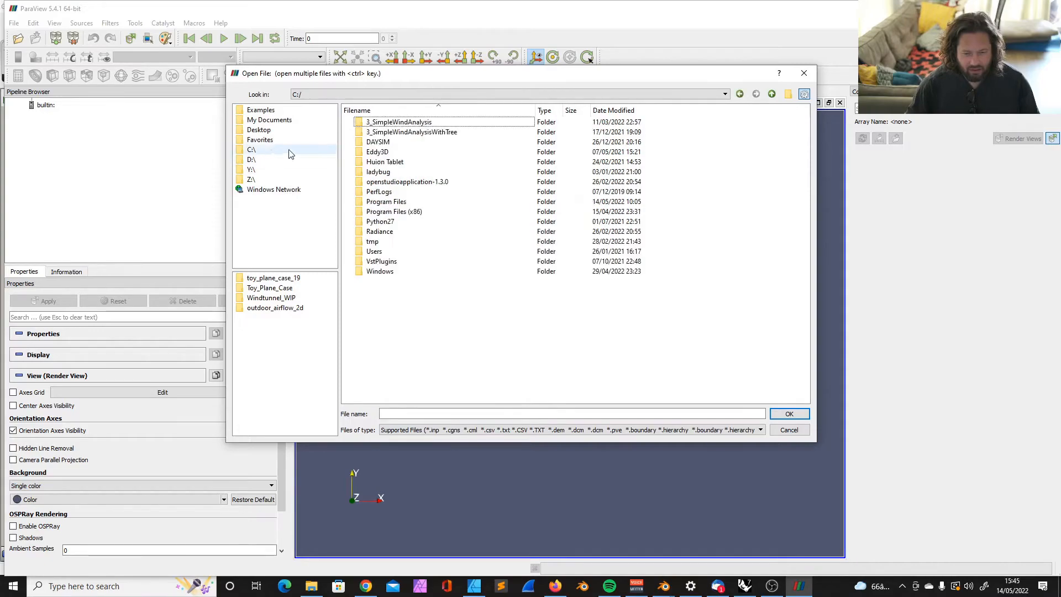
Load butterfly/toy_plane_case_19/toy_plane_case_19.foam into the ParaView pipeline
{"action": "double_click", "coordinate": [374, 251]}
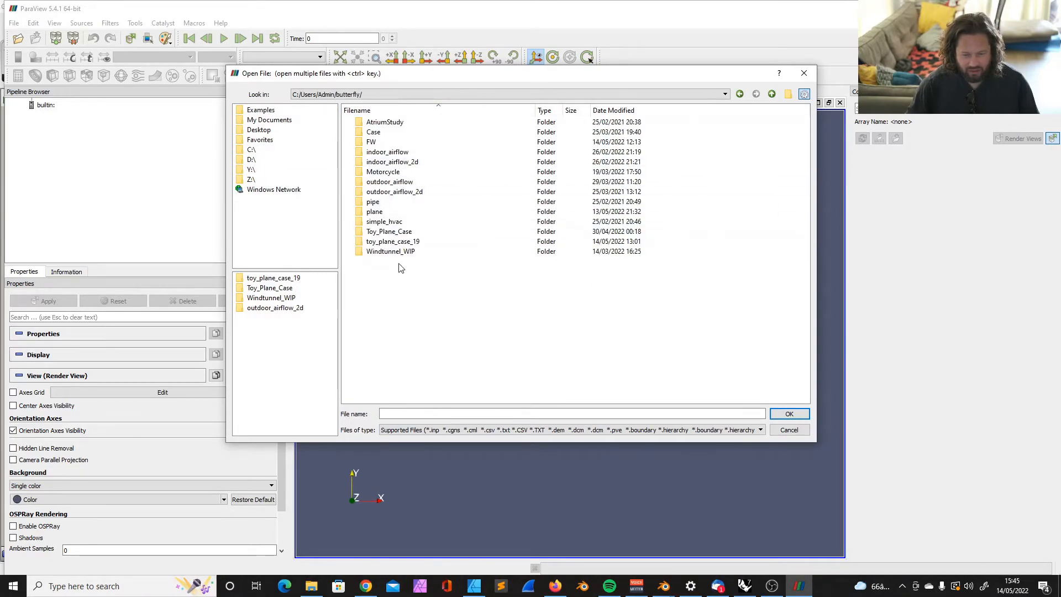
{"action": "left_click", "coordinate": [392, 241]}
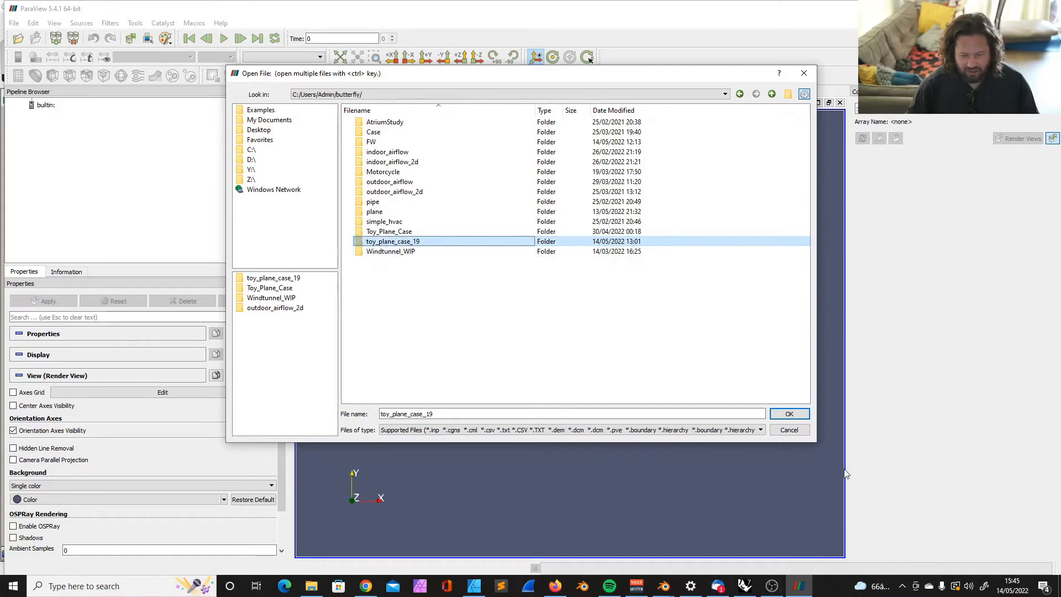
{"action": "double_click", "coordinate": [392, 241]}
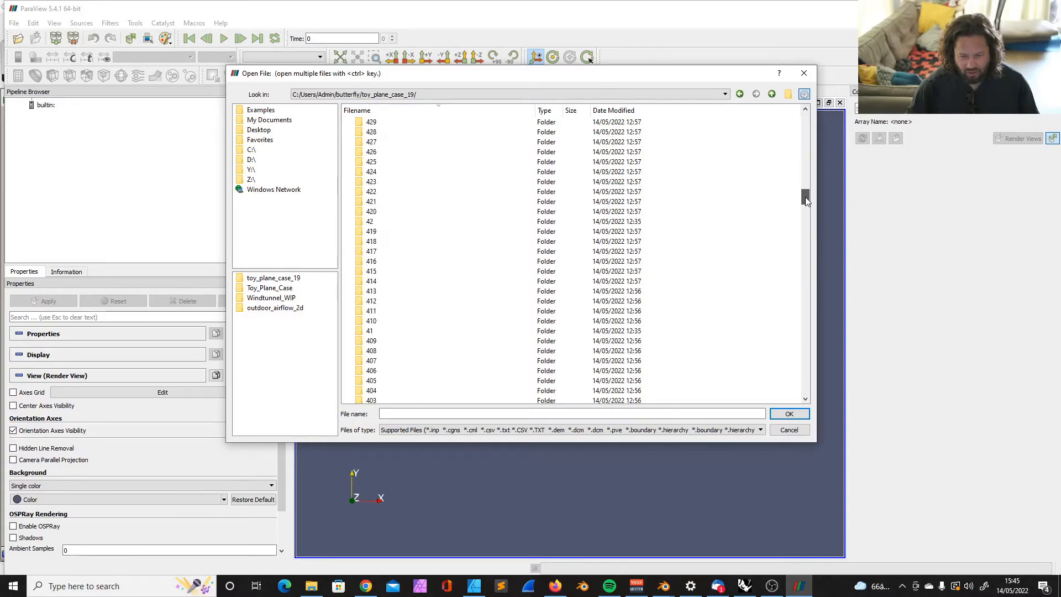
{"action": "left_click", "coordinate": [405, 391]}
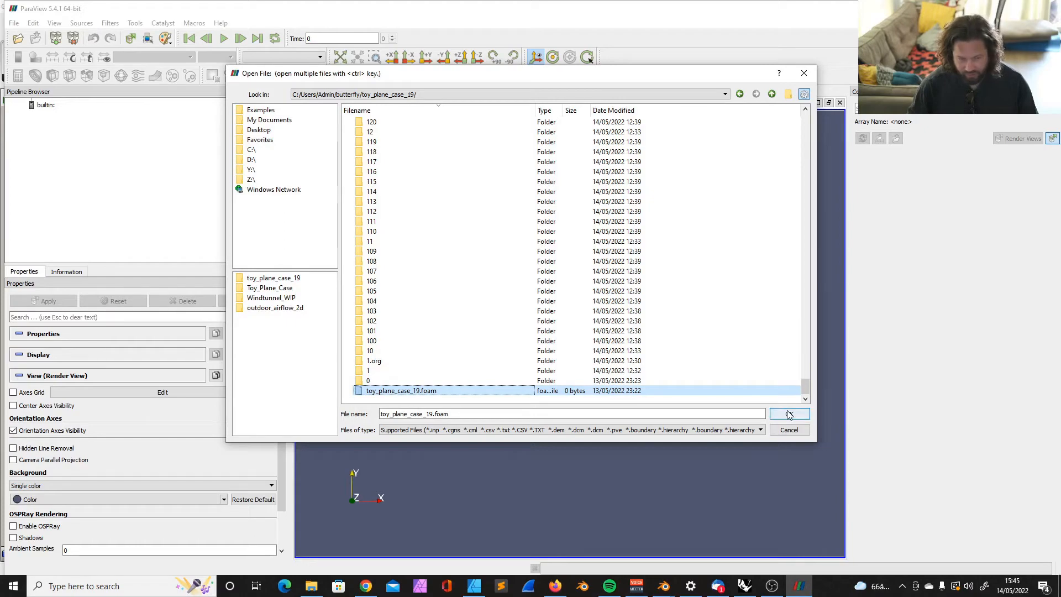
{"action": "left_click", "coordinate": [788, 413]}
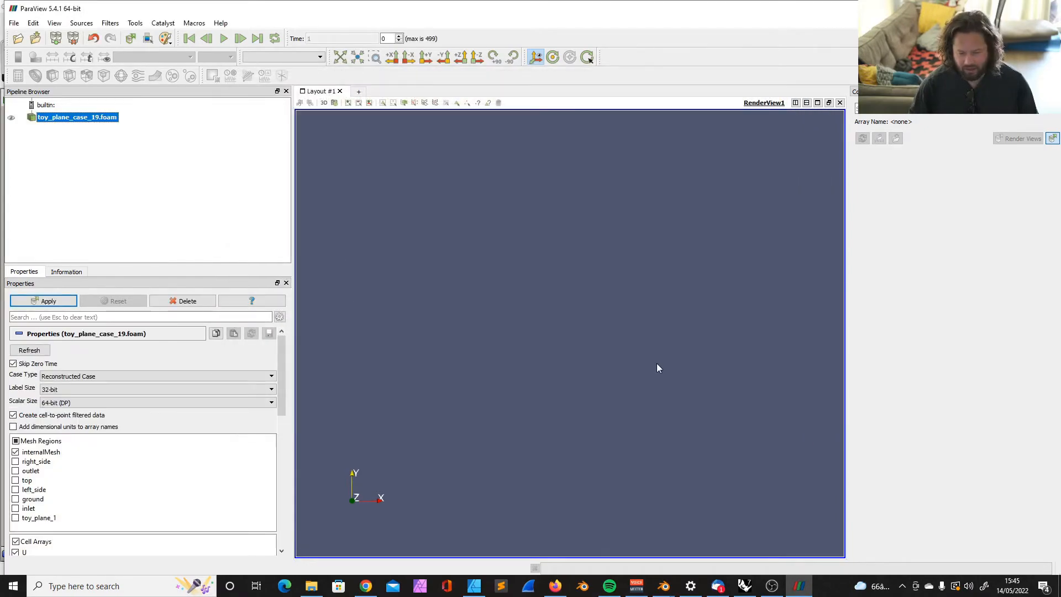
{"action": "mouse_move", "coordinate": [37, 179]}
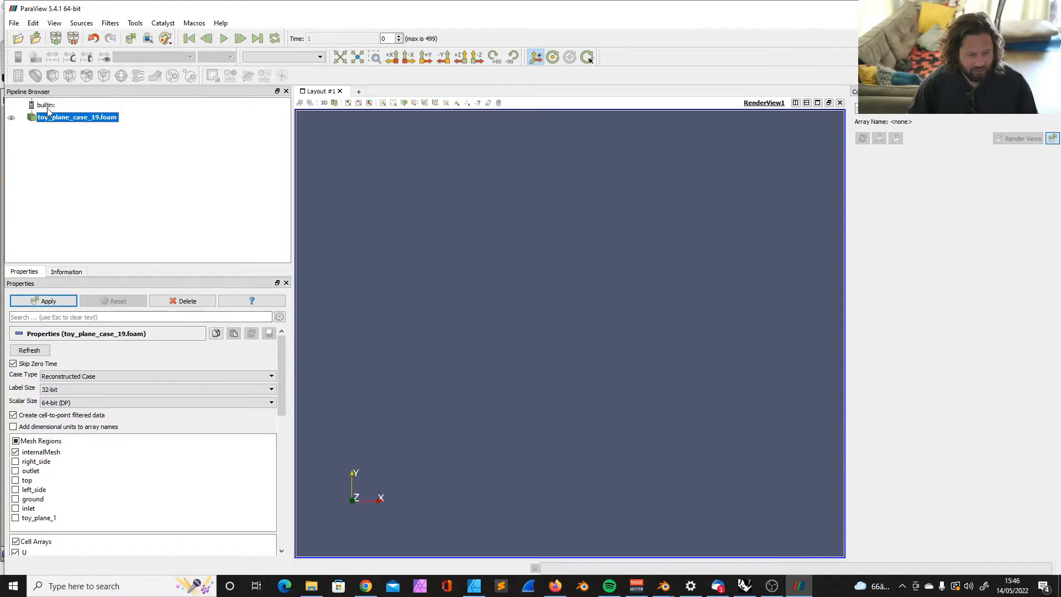
{"action": "mouse_move", "coordinate": [162, 227]}
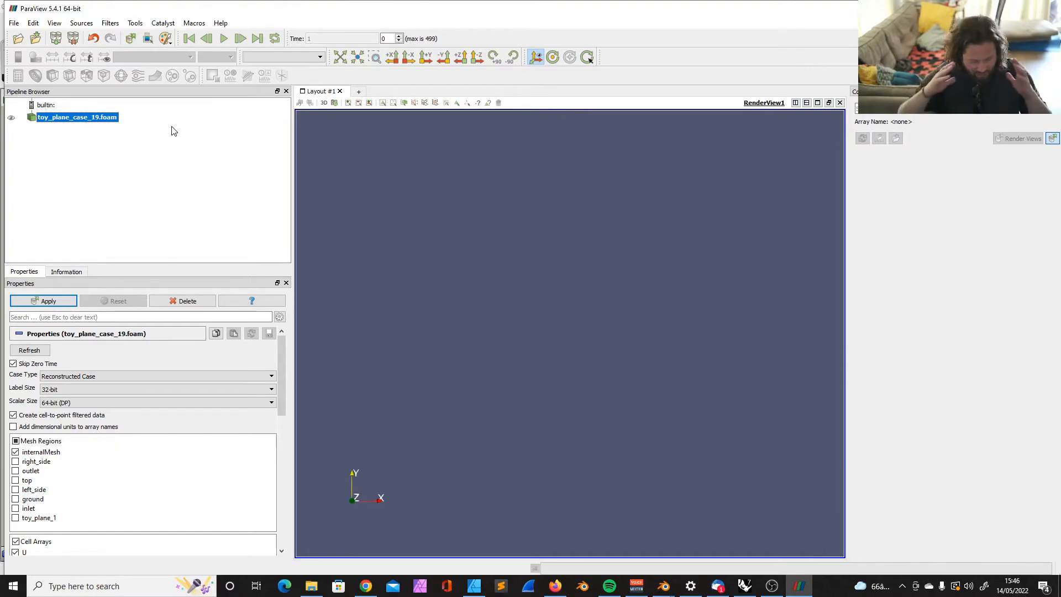
{"action": "mouse_move", "coordinate": [179, 231]}
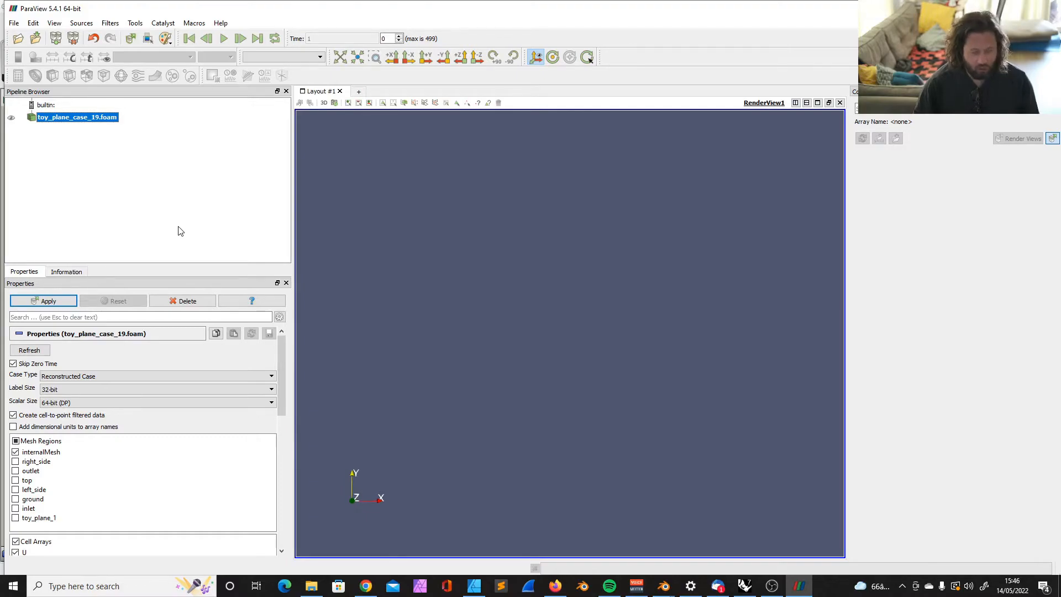
{"action": "mouse_move", "coordinate": [144, 189]}
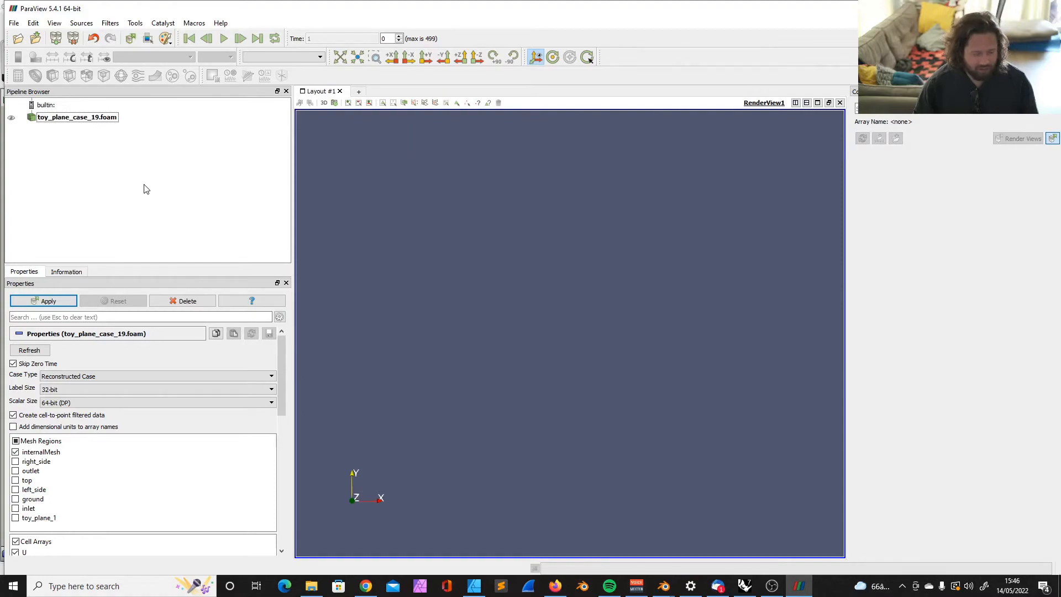
{"action": "left_click", "coordinate": [76, 117]}
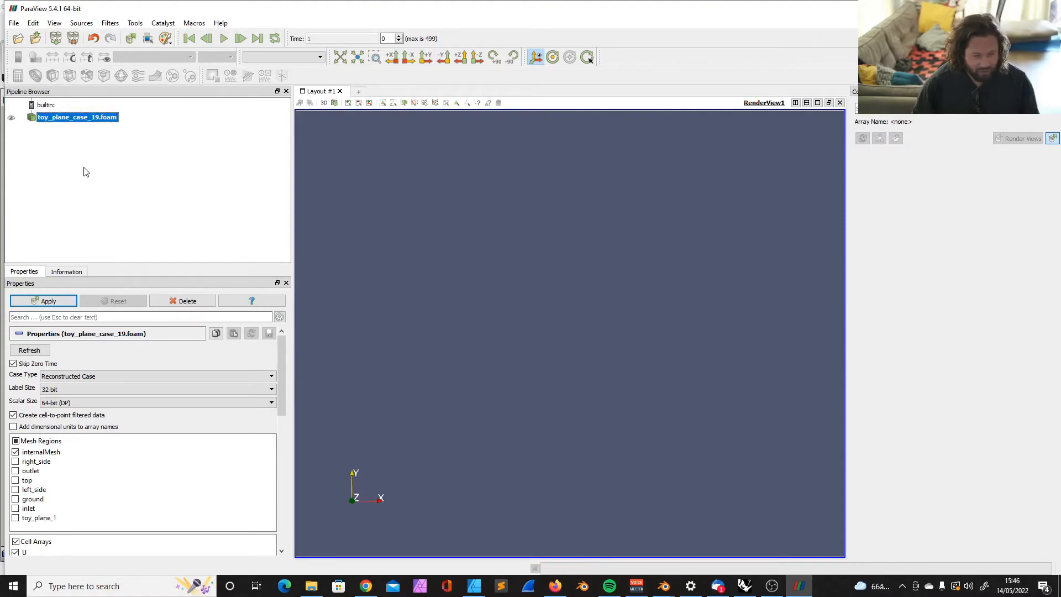
{"action": "mouse_move", "coordinate": [177, 158]}
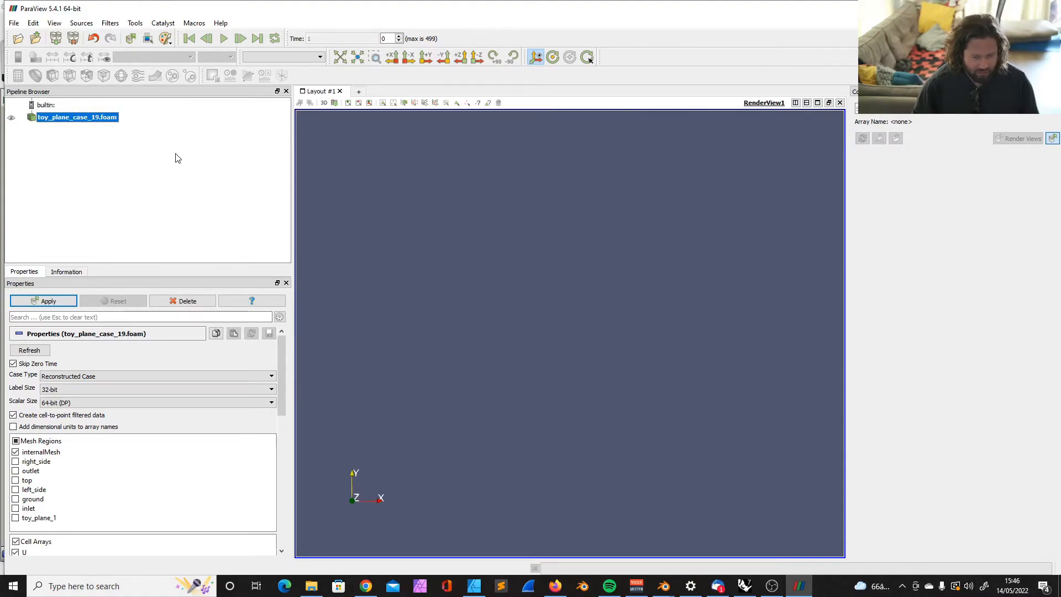
{"action": "mouse_move", "coordinate": [76, 345]}
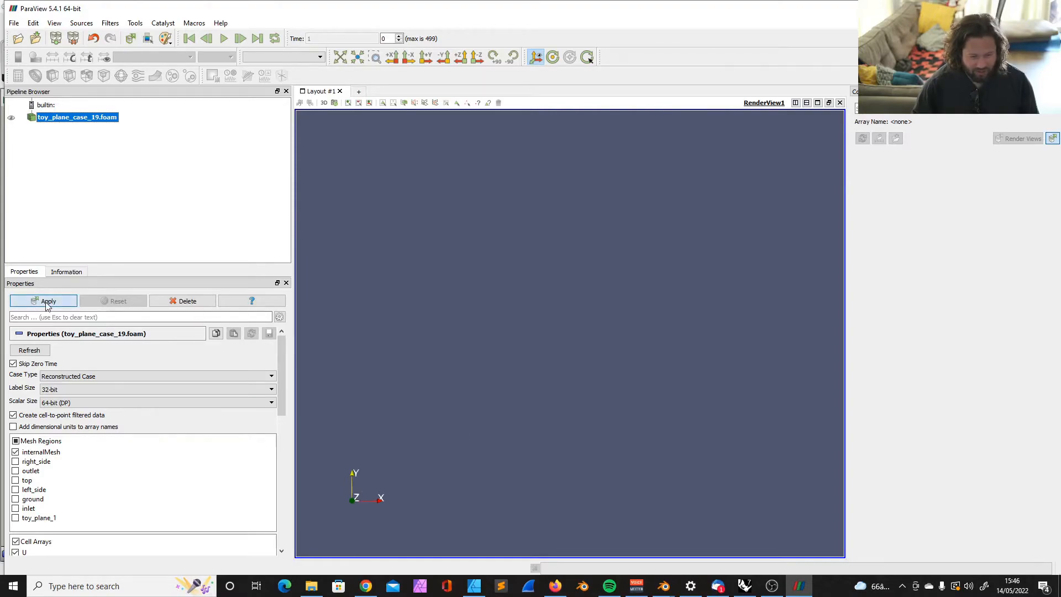
{"action": "left_click", "coordinate": [47, 301]}
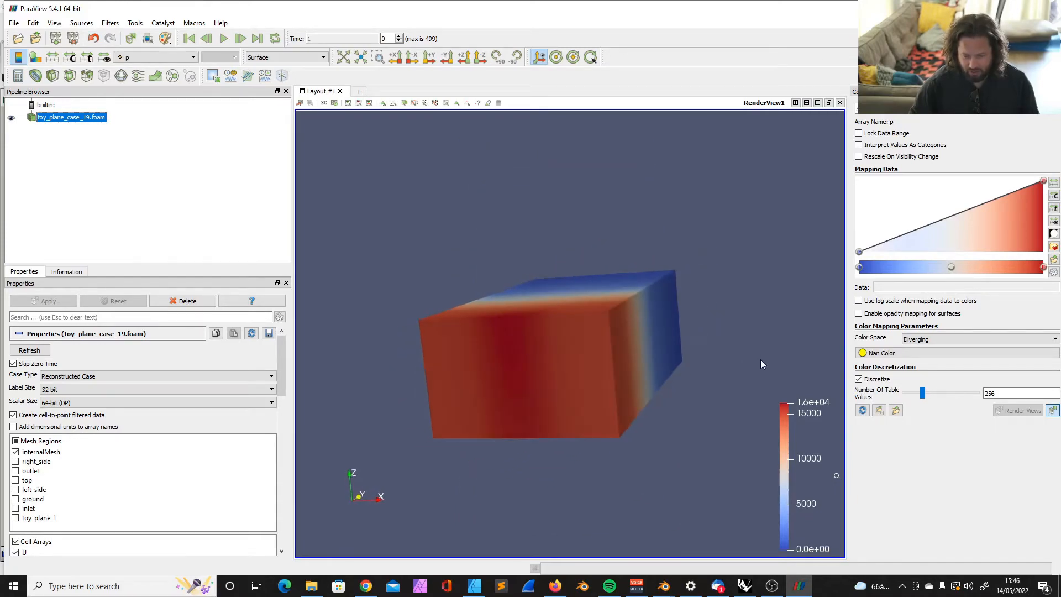
{"action": "left_click_drag", "start_coordinate": [763, 364], "coordinate": [723, 407]}
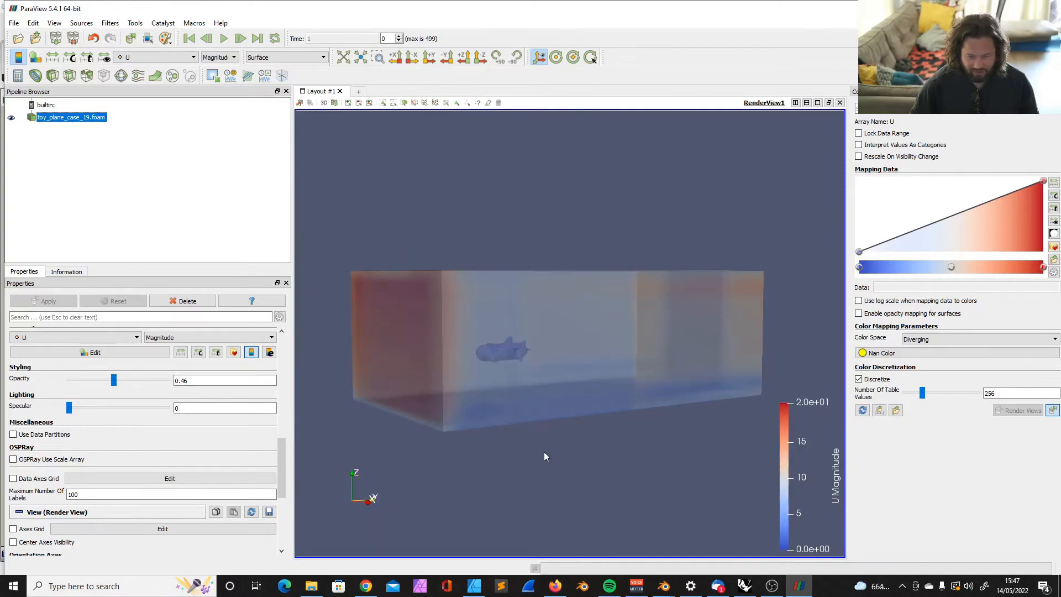
{"action": "left_click_drag", "start_coordinate": [545, 456], "coordinate": [582, 493]}
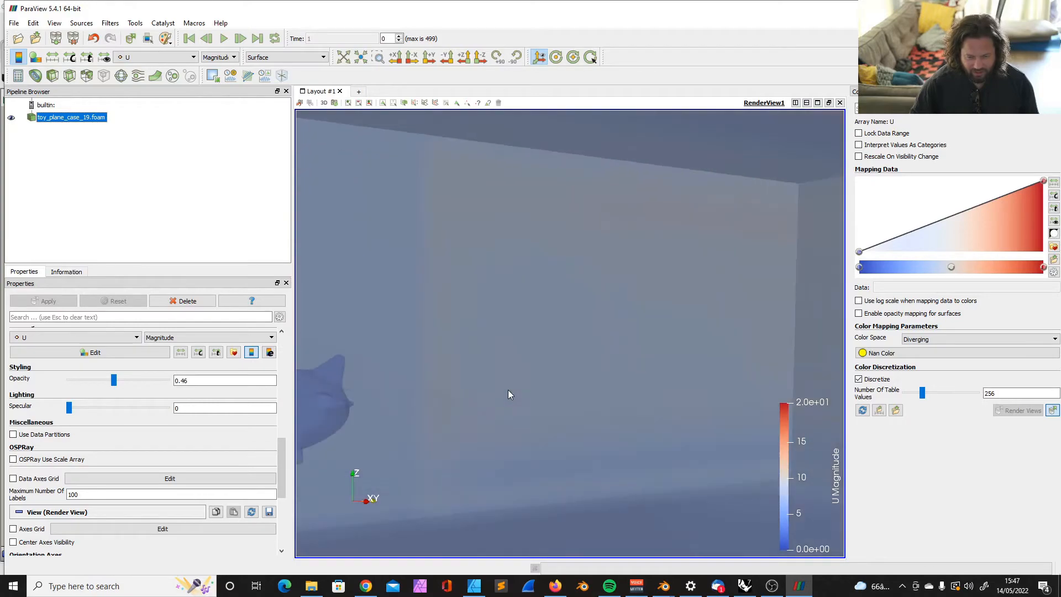
{"action": "left_click_drag", "start_coordinate": [509, 394], "coordinate": [551, 476]}
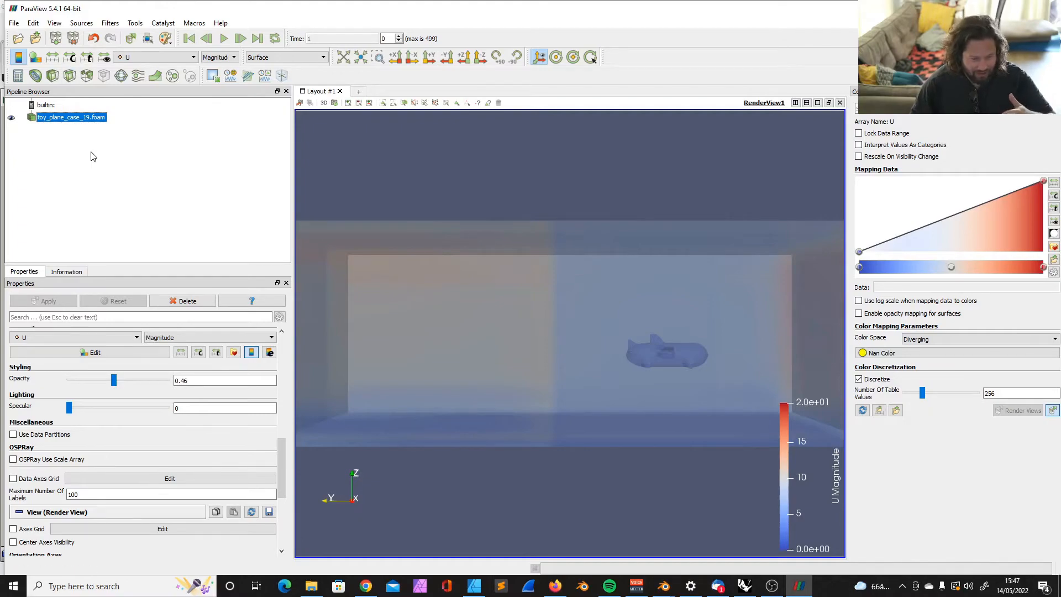
{"action": "mouse_move", "coordinate": [69, 76]}
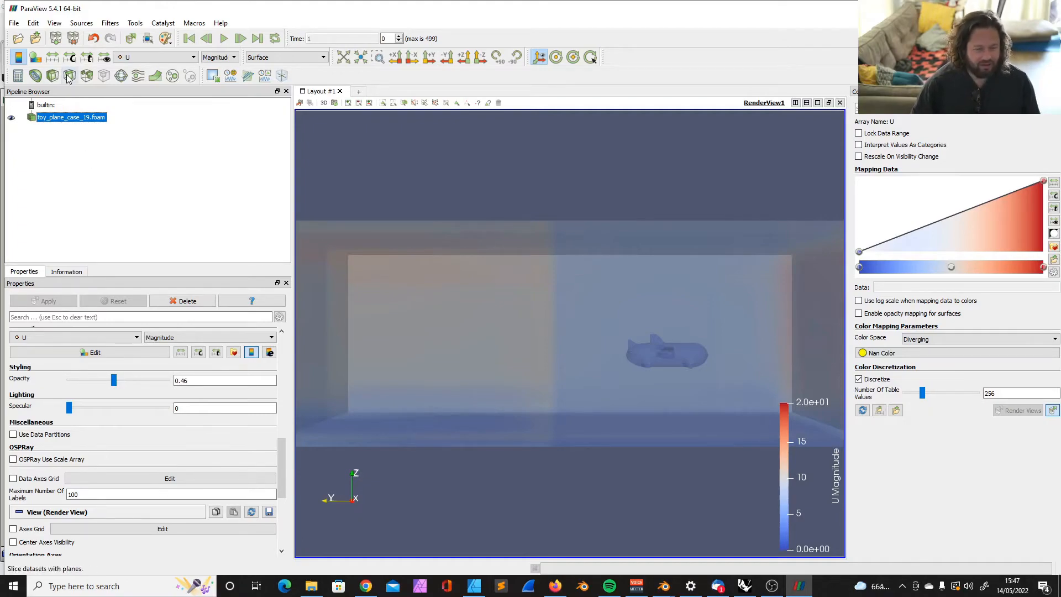
{"action": "mouse_move", "coordinate": [52, 75]}
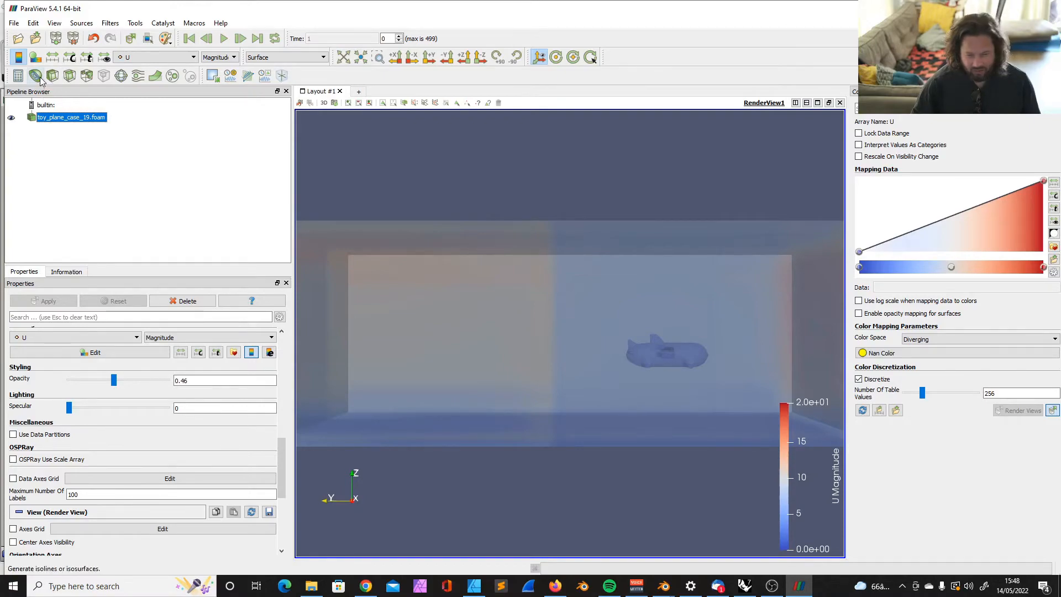
{"action": "mouse_move", "coordinate": [52, 76]}
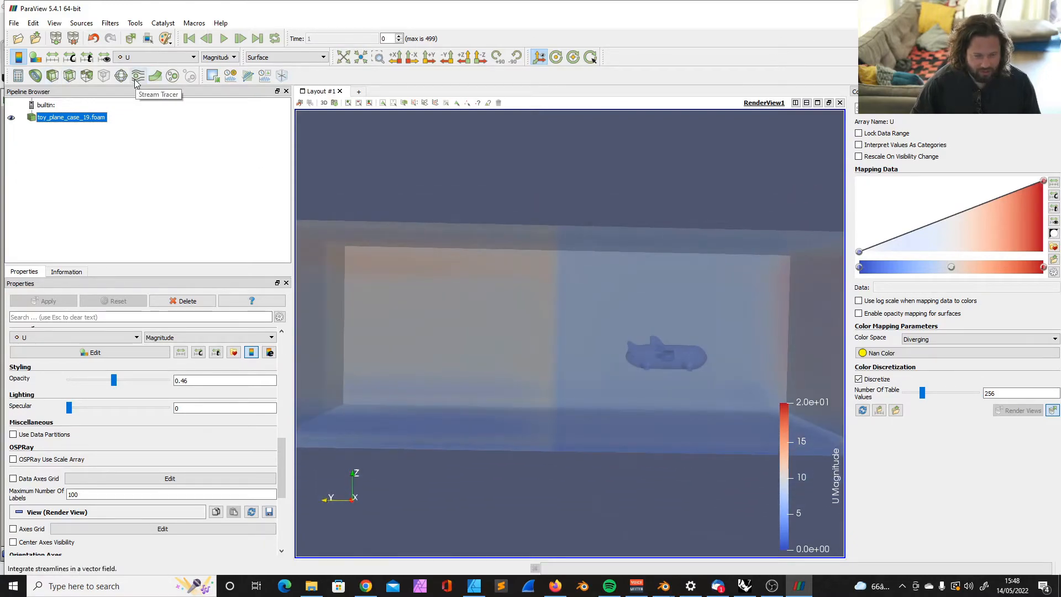
{"action": "mouse_move", "coordinate": [156, 88]}
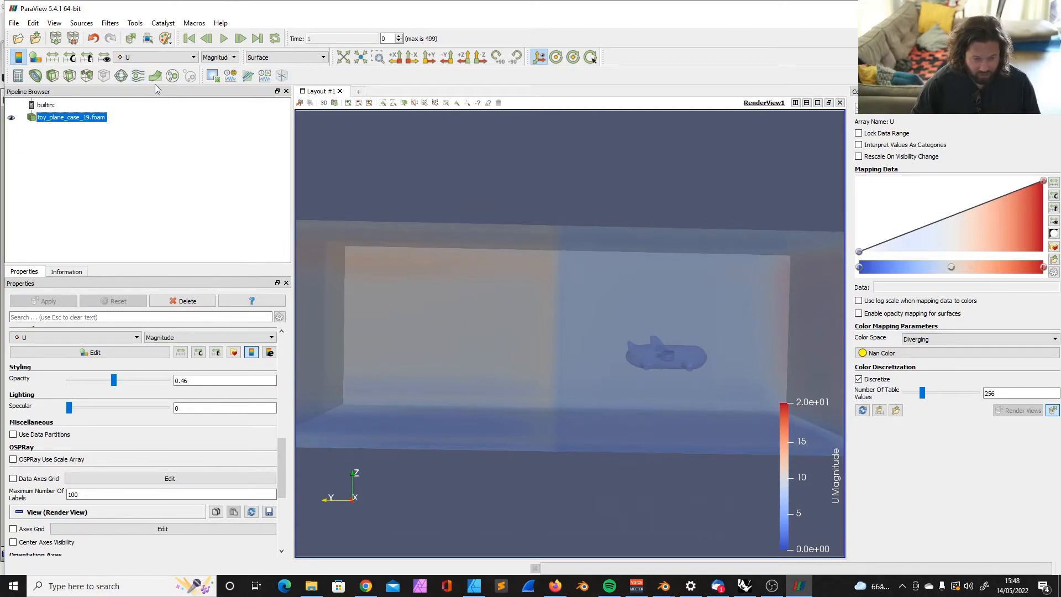
{"action": "mouse_move", "coordinate": [137, 75]}
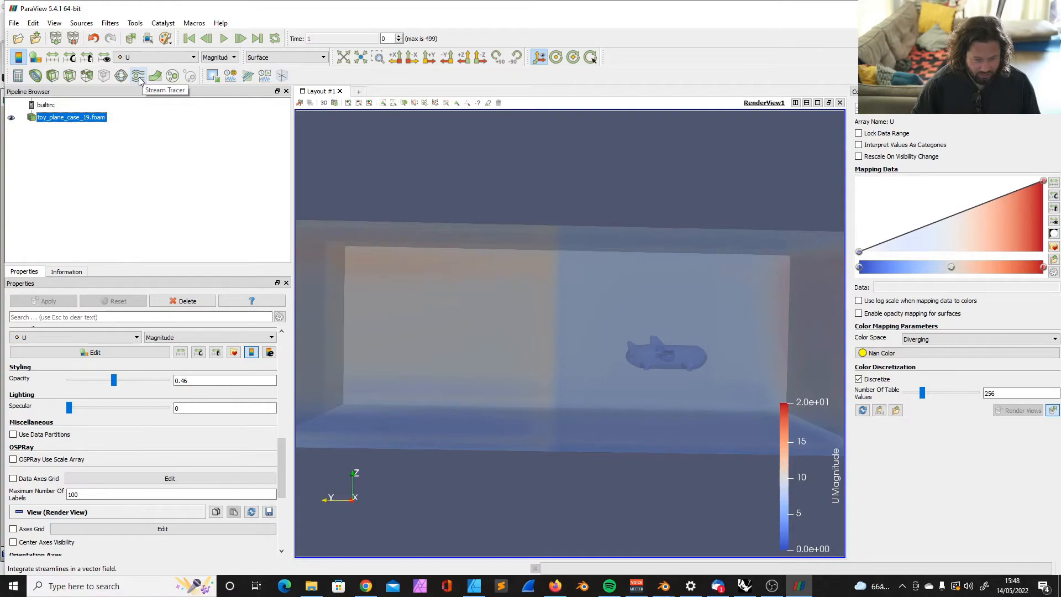
Add a Stream Tracer filter to the toy_plane_case_19 source
{"action": "left_click", "coordinate": [137, 75]}
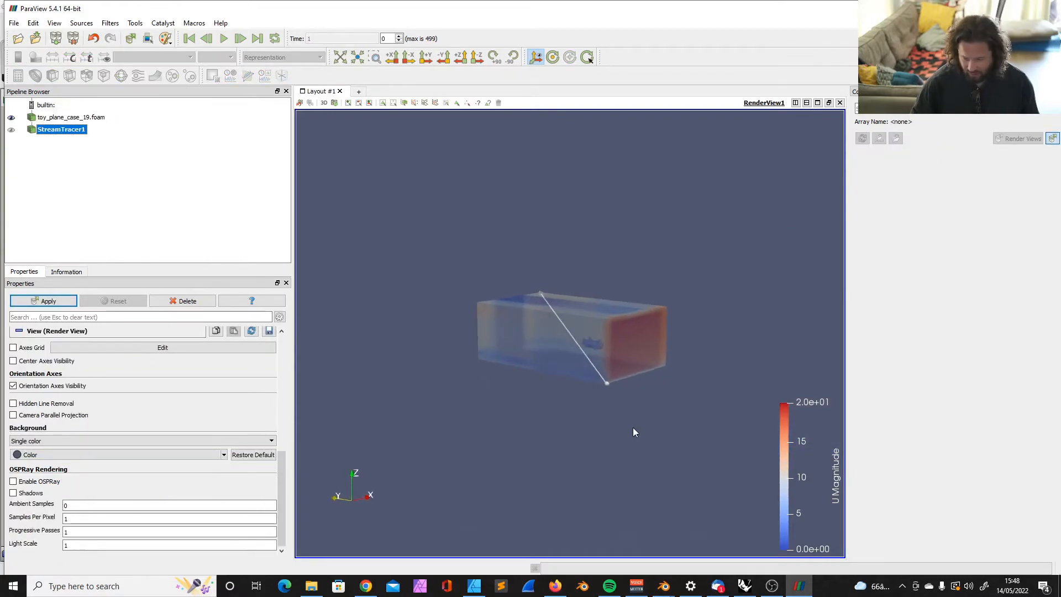
View the domain from above and drag a seed-line endpoint so the line runs straight along its length
{"action": "left_click_drag", "start_coordinate": [634, 433], "coordinate": [596, 429]}
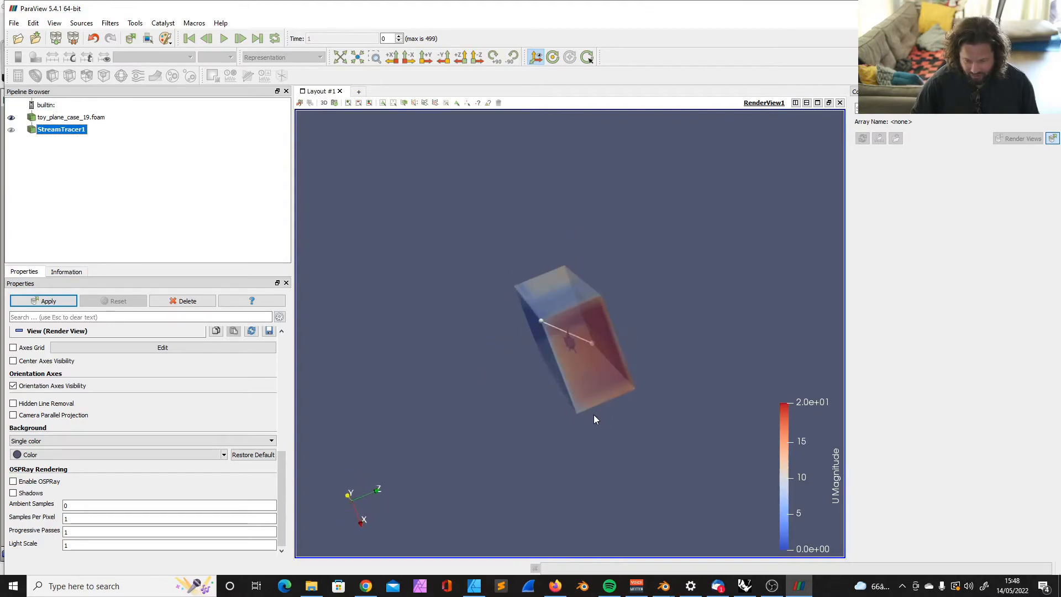
{"action": "left_click_drag", "start_coordinate": [596, 420], "coordinate": [719, 269]}
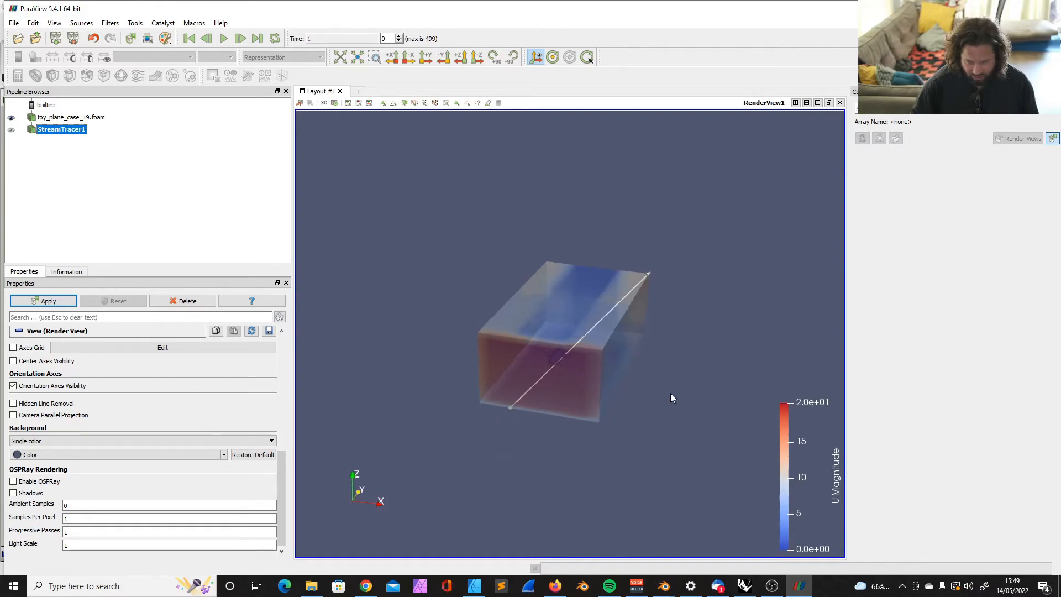
{"action": "left_click_drag", "start_coordinate": [674, 398], "coordinate": [548, 355]}
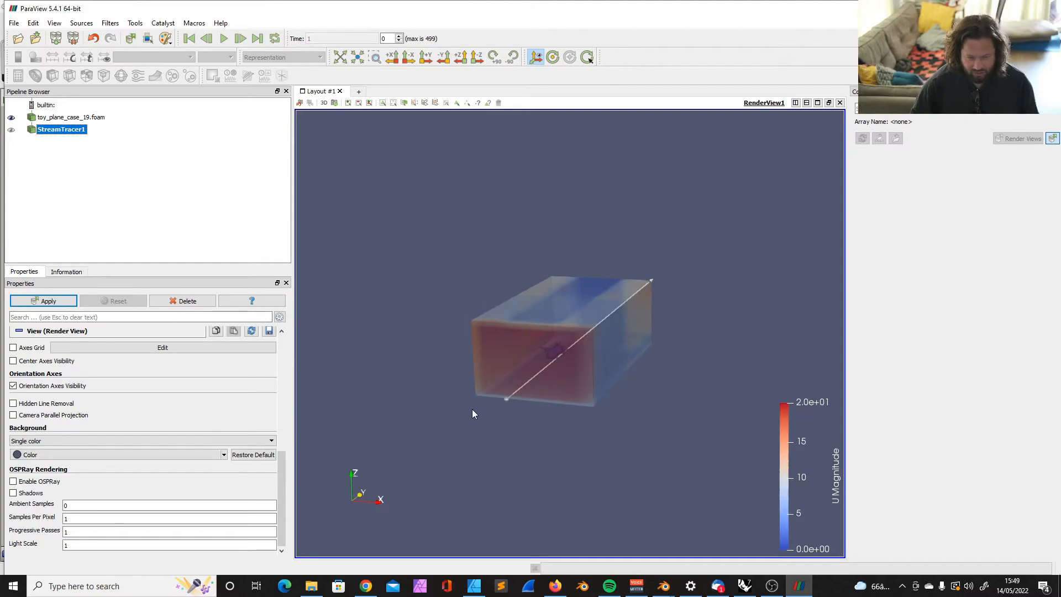
{"action": "left_click_drag", "start_coordinate": [475, 414], "coordinate": [644, 404]}
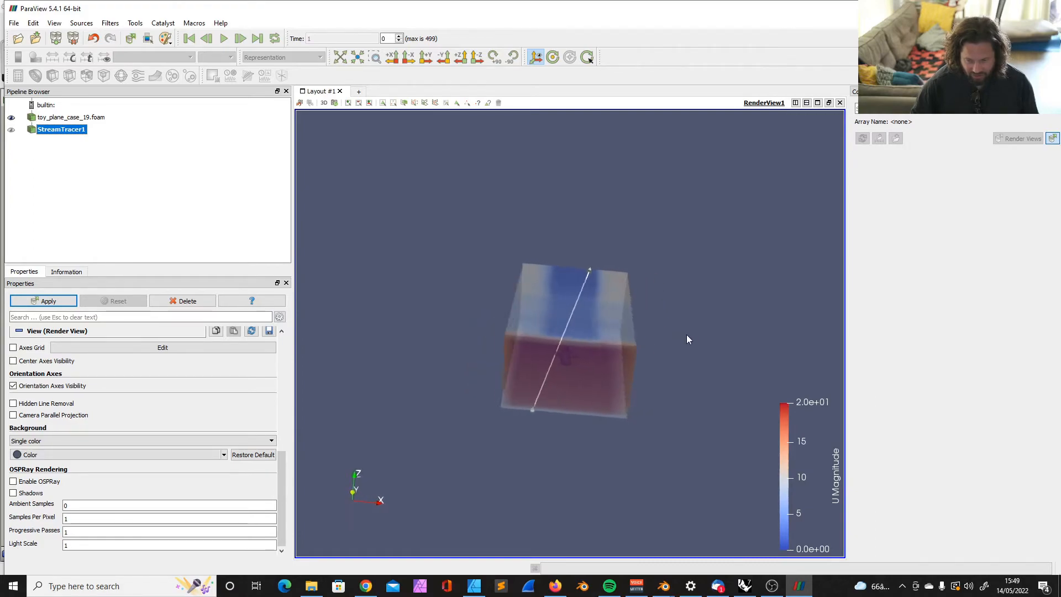
{"action": "left_click", "coordinate": [442, 56]}
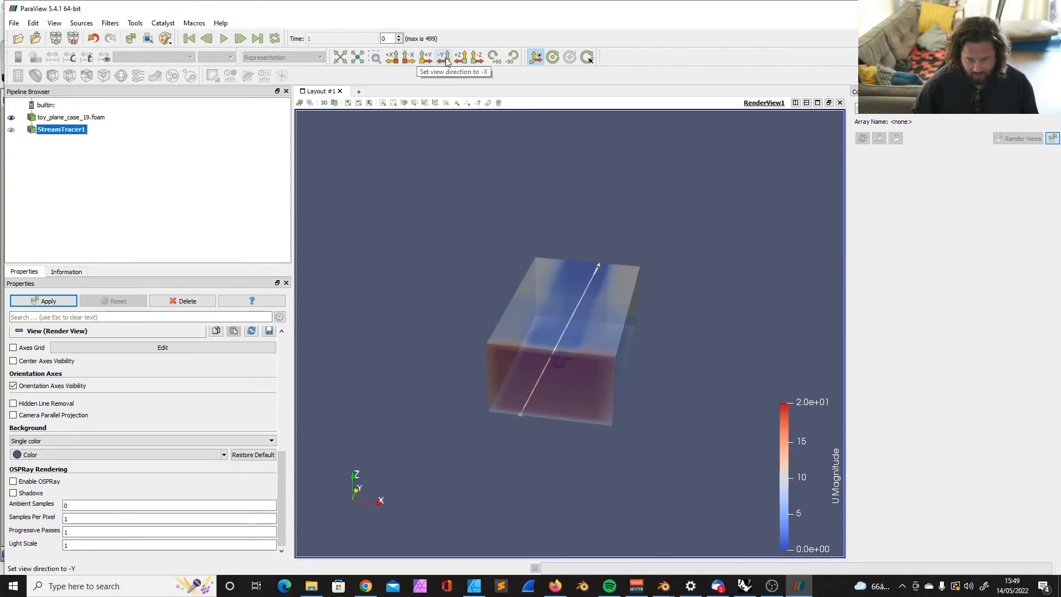
{"action": "left_click", "coordinate": [443, 56]}
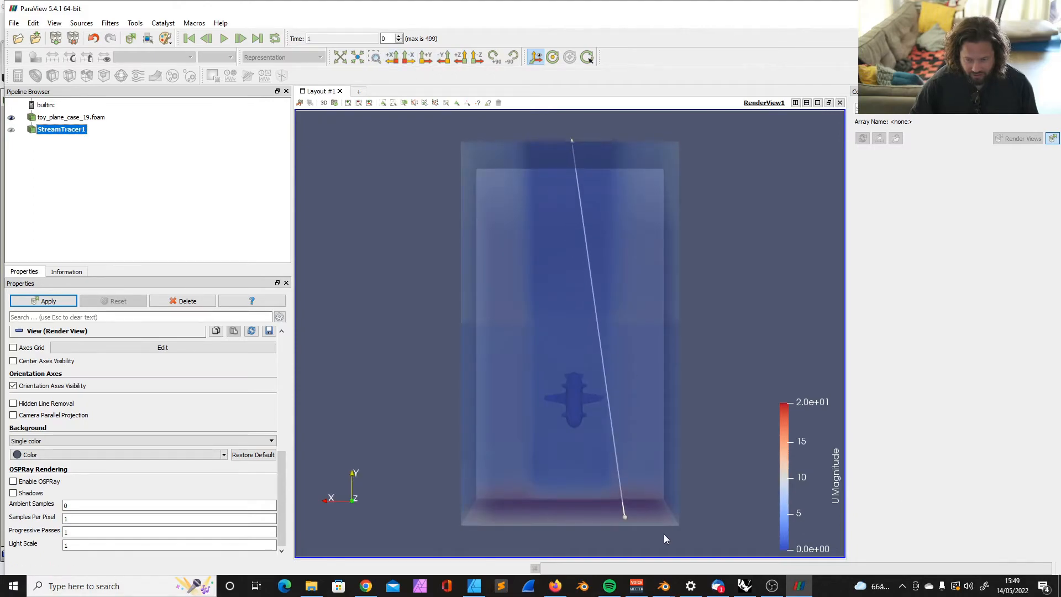
{"action": "left_click_drag", "start_coordinate": [624, 516], "coordinate": [577, 509]}
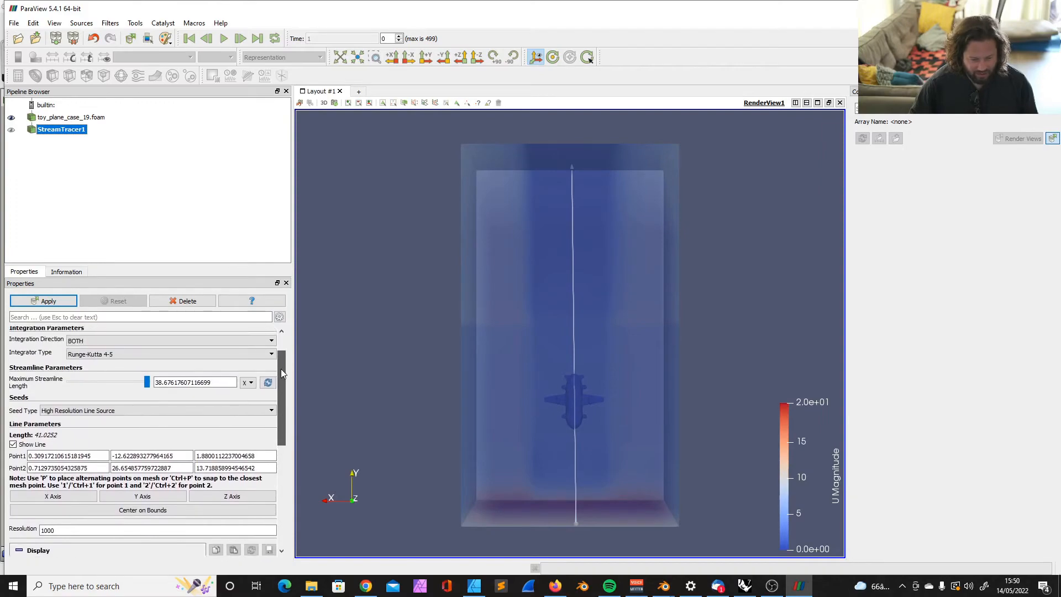
Align the seed line to the Y axis, view from +X, and lower both endpoints so it slopes past the plane
{"action": "left_click", "coordinate": [64, 456]}
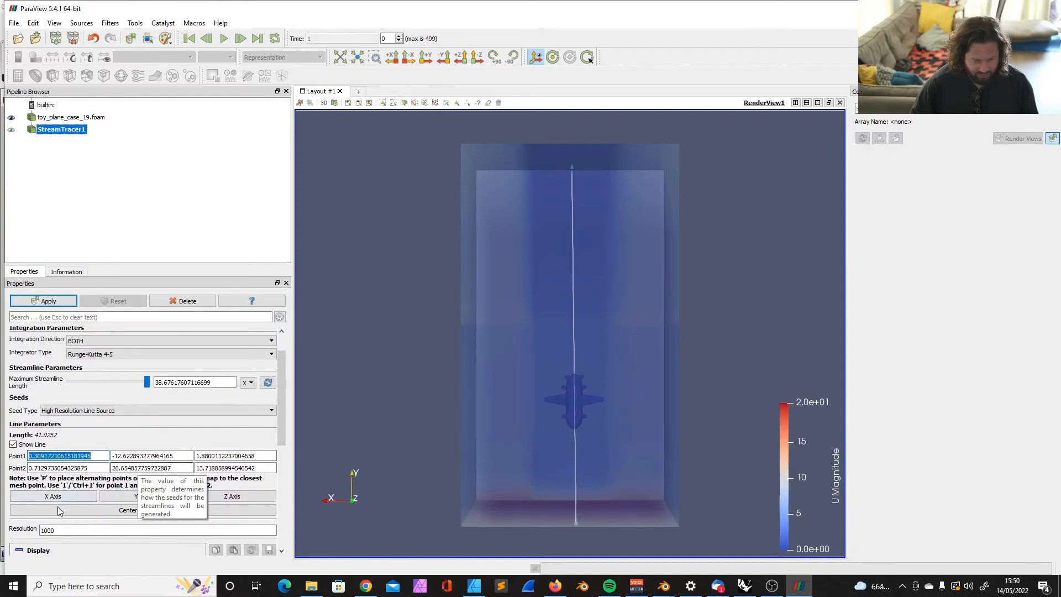
{"action": "left_click", "coordinate": [142, 496]}
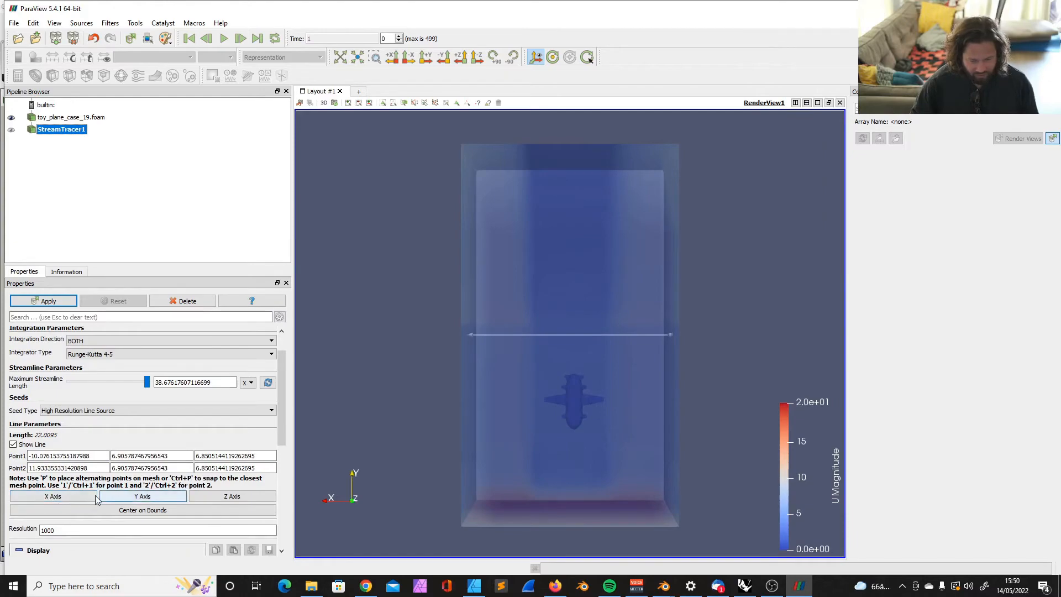
{"action": "left_click", "coordinate": [142, 496]}
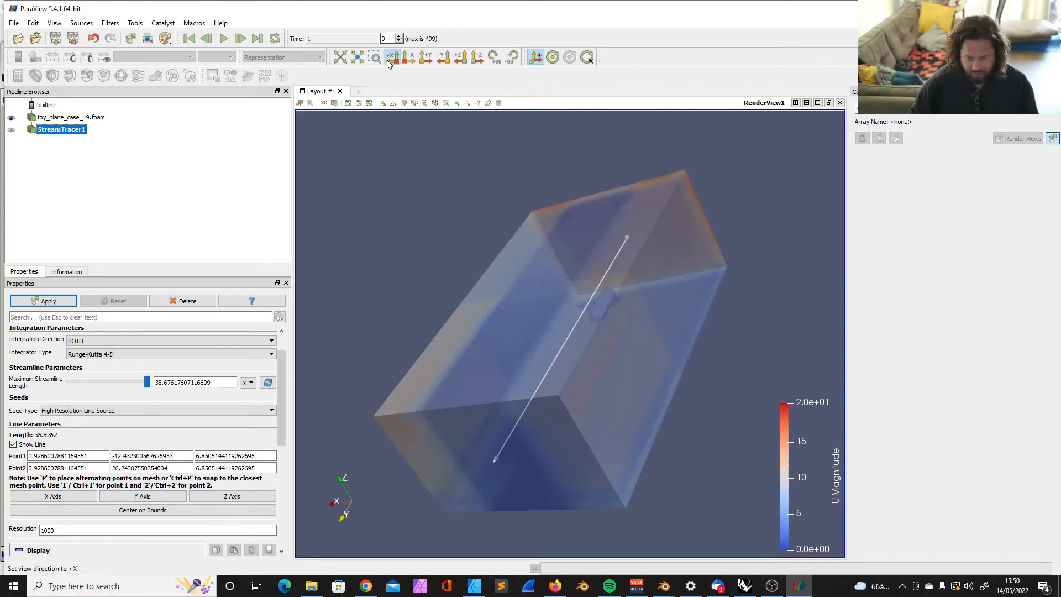
{"action": "left_click", "coordinate": [394, 57]}
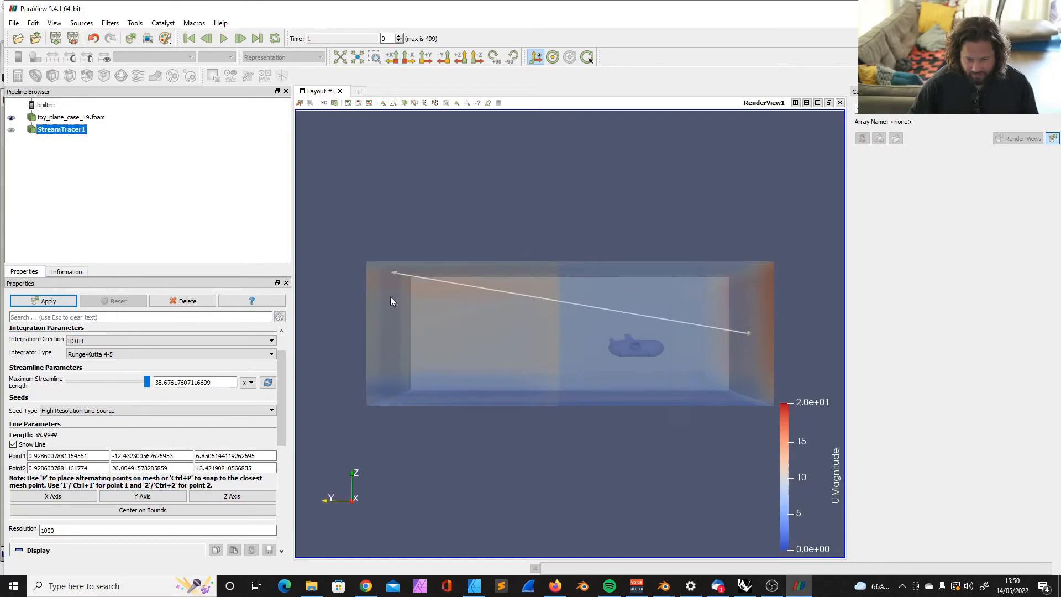
{"action": "left_click_drag", "start_coordinate": [748, 331], "coordinate": [749, 336]}
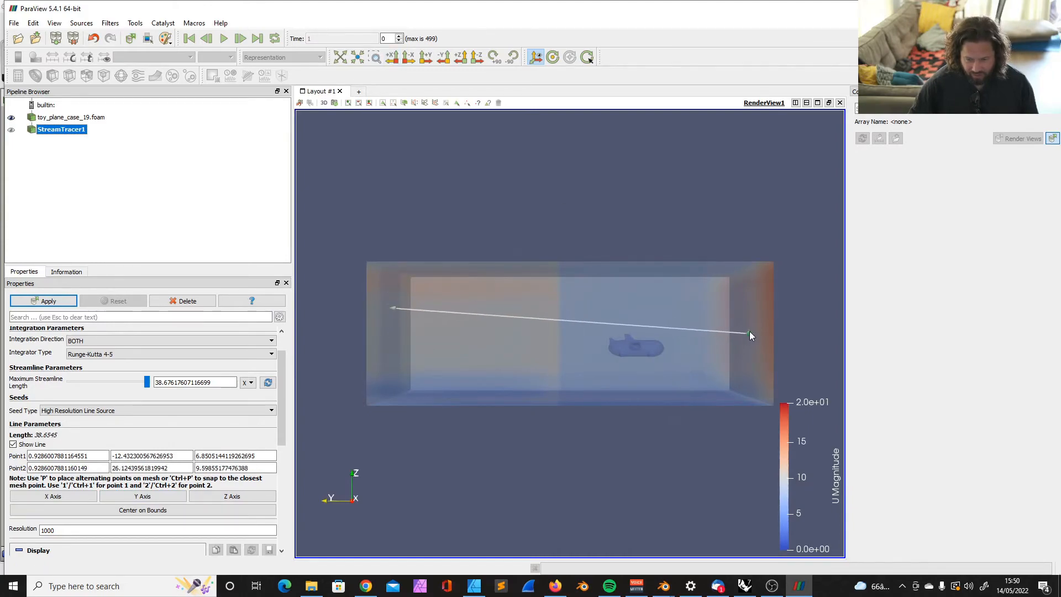
{"action": "left_click_drag", "start_coordinate": [752, 336], "coordinate": [751, 375]}
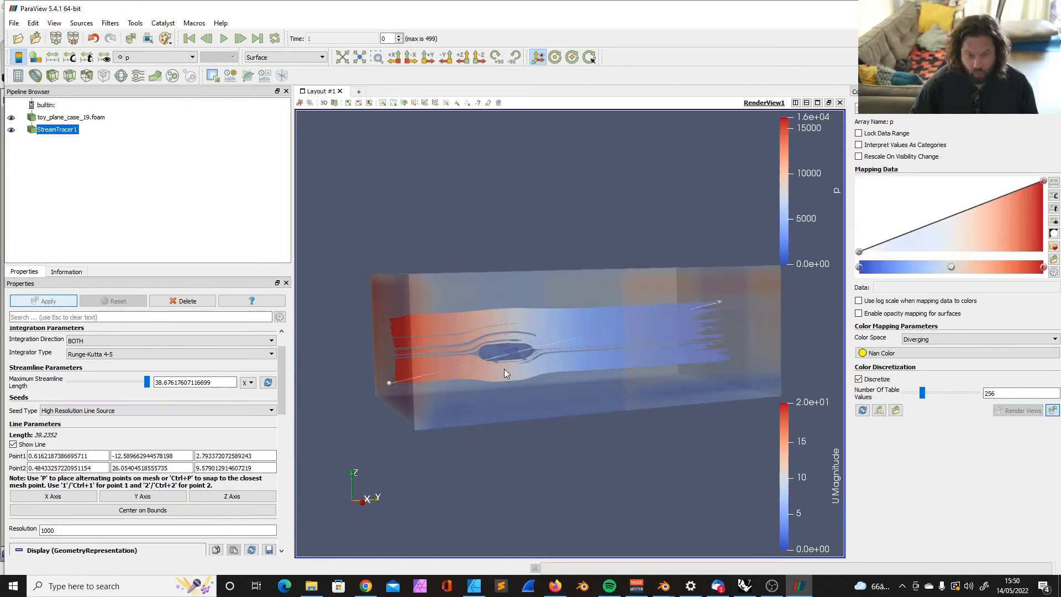
Zoom and orbit the render view onto the streamlines flowing around the plane
{"action": "left_click_drag", "start_coordinate": [504, 374], "coordinate": [599, 390]}
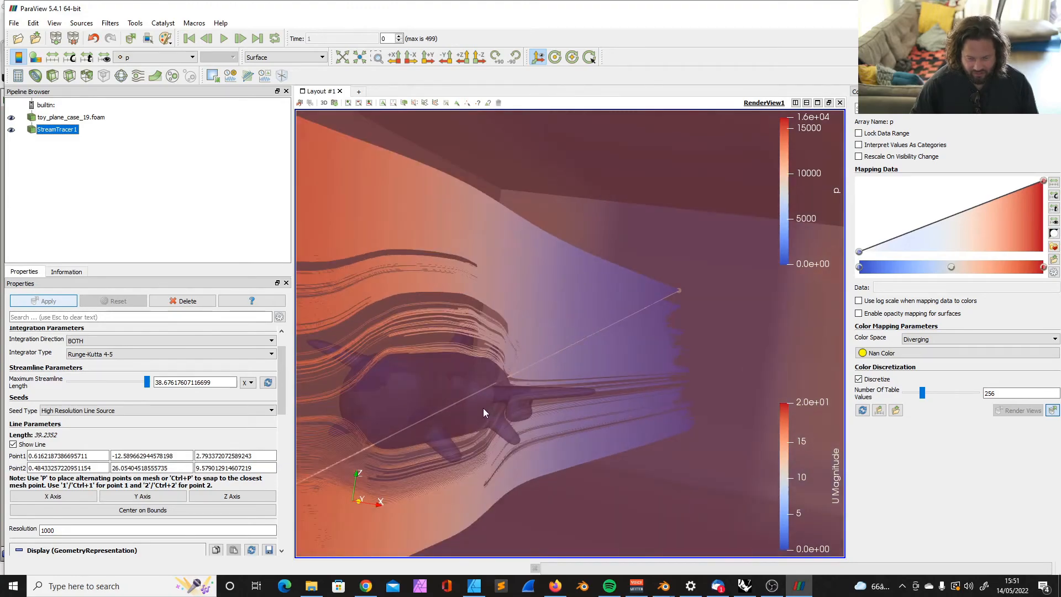
{"action": "left_click_drag", "start_coordinate": [484, 412], "coordinate": [538, 409]}
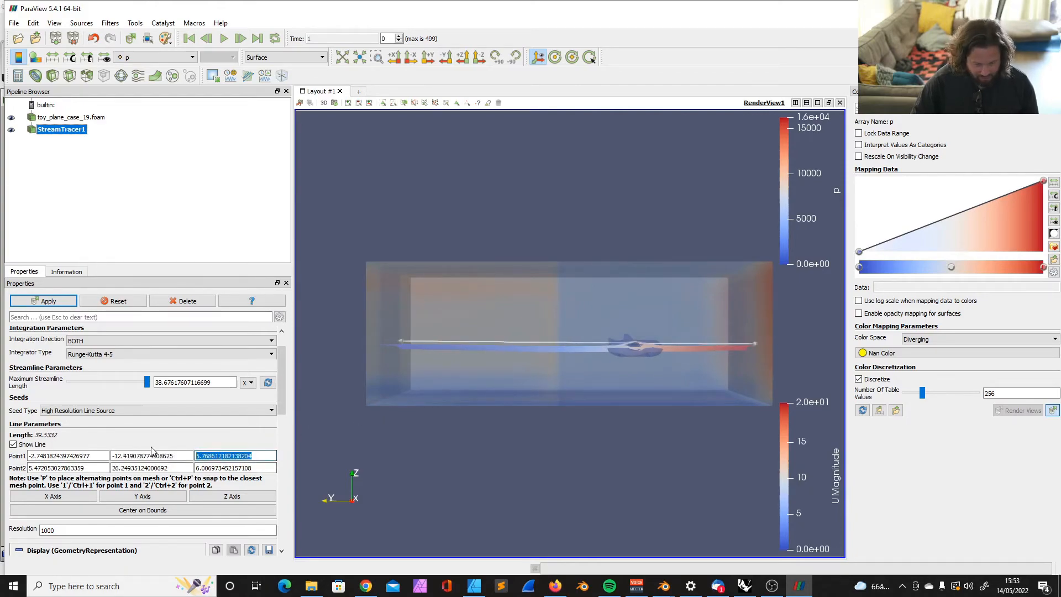
Set the Z coordinate of the seed line's Point1 and Point2 to 5.5 and apply
{"action": "type", "text": "5"}
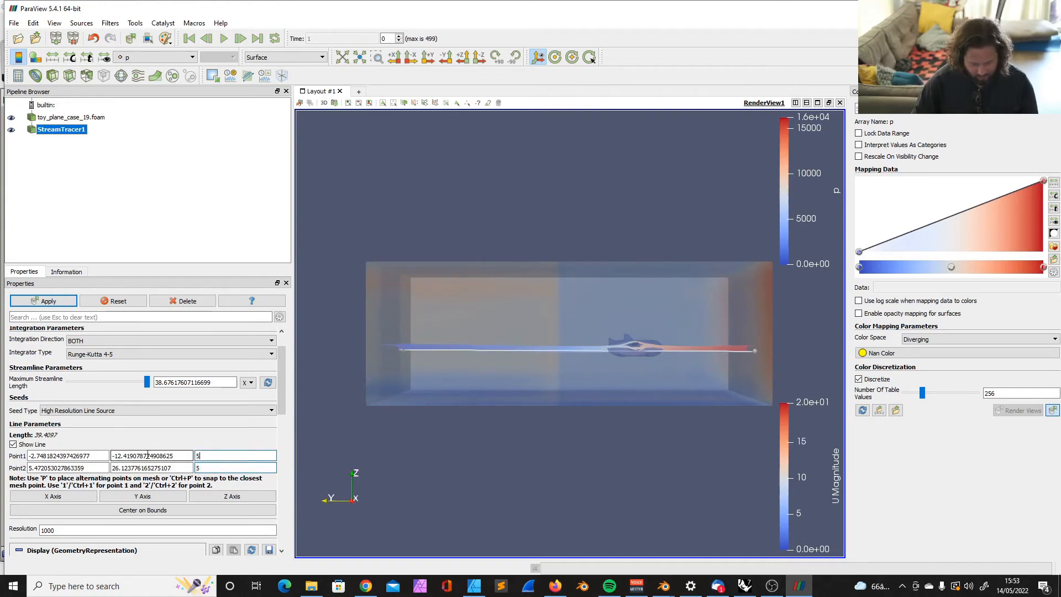
{"action": "type", "text": ".5"}
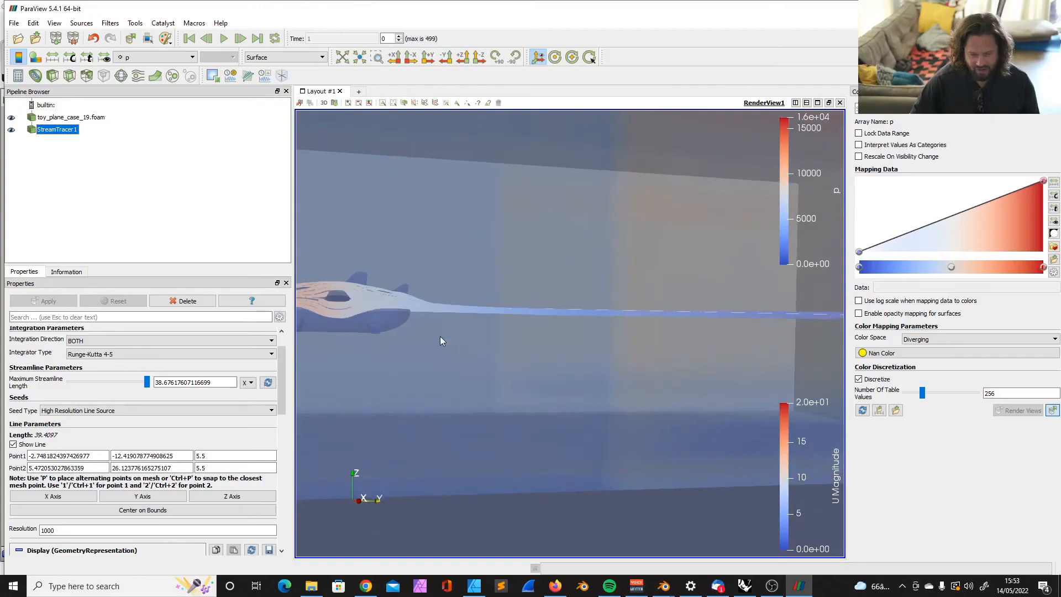
{"action": "left_click", "coordinate": [43, 301]}
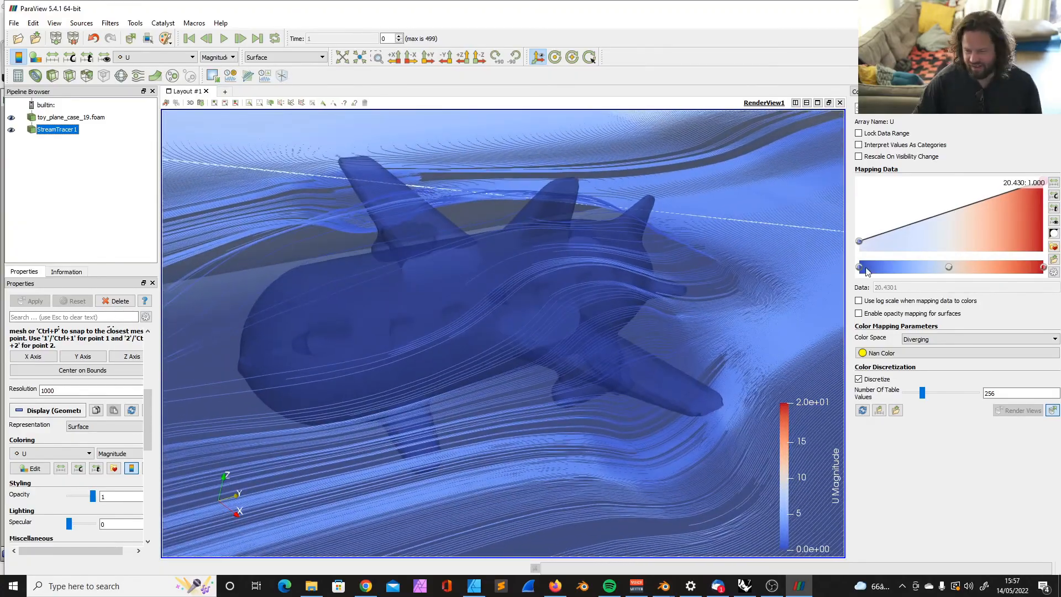
Drag the colour transfer nodes so lowest velocities show red, with blue near velocity 7.18
{"action": "left_click_drag", "start_coordinate": [860, 266], "coordinate": [899, 267]}
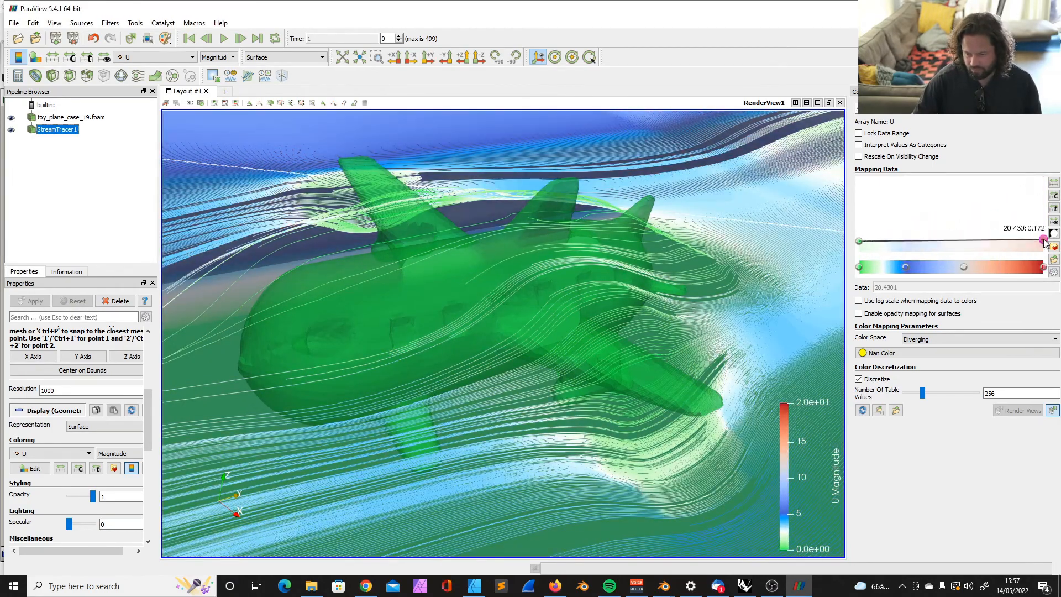
{"action": "left_click_drag", "start_coordinate": [1042, 239], "coordinate": [857, 252]}
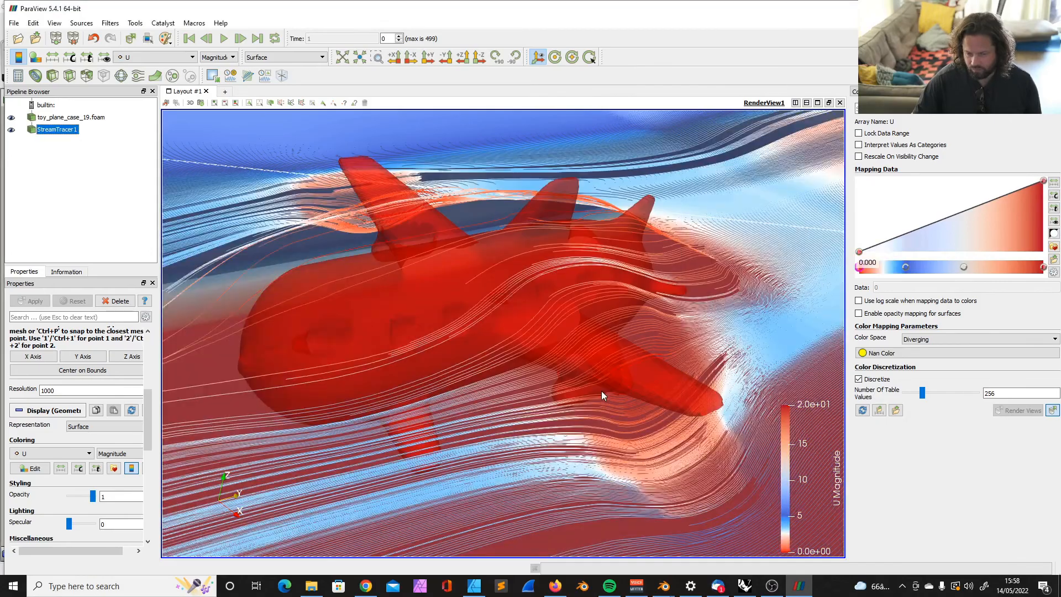
{"action": "left_click_drag", "start_coordinate": [603, 395], "coordinate": [574, 297]}
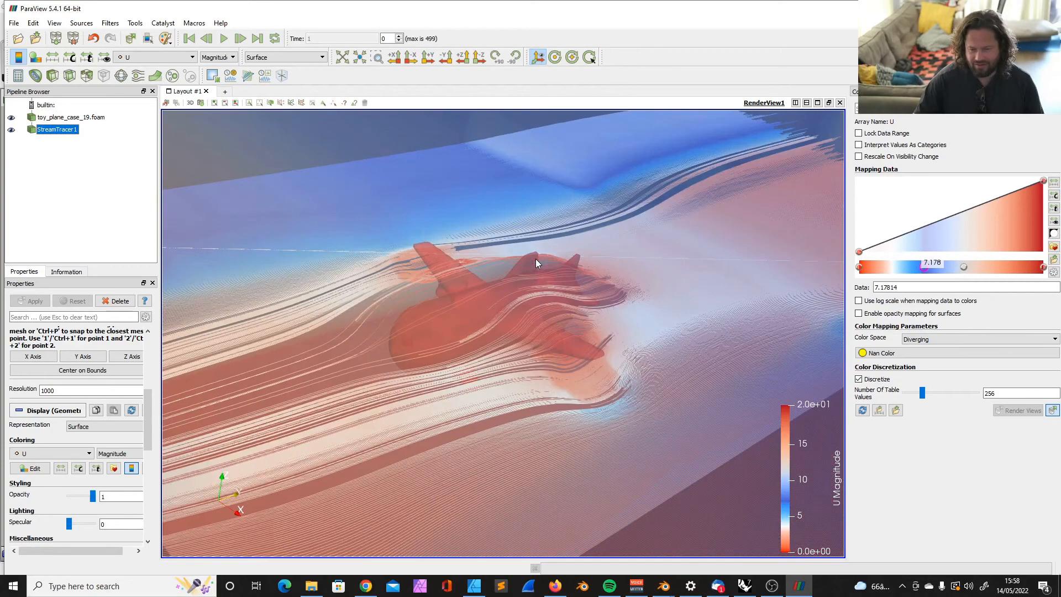
{"action": "left_click_drag", "start_coordinate": [535, 263], "coordinate": [582, 302]}
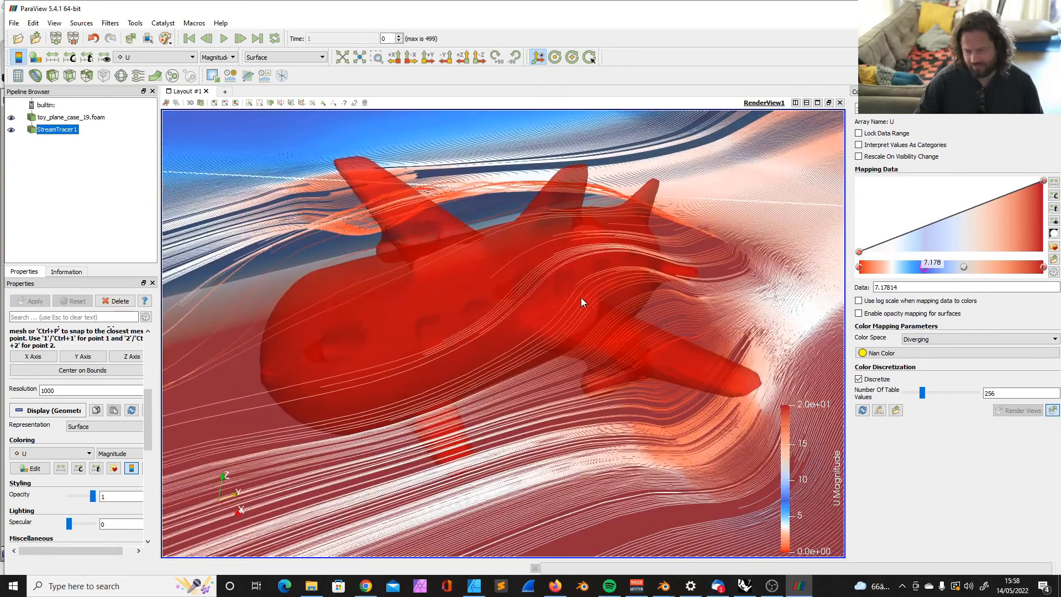